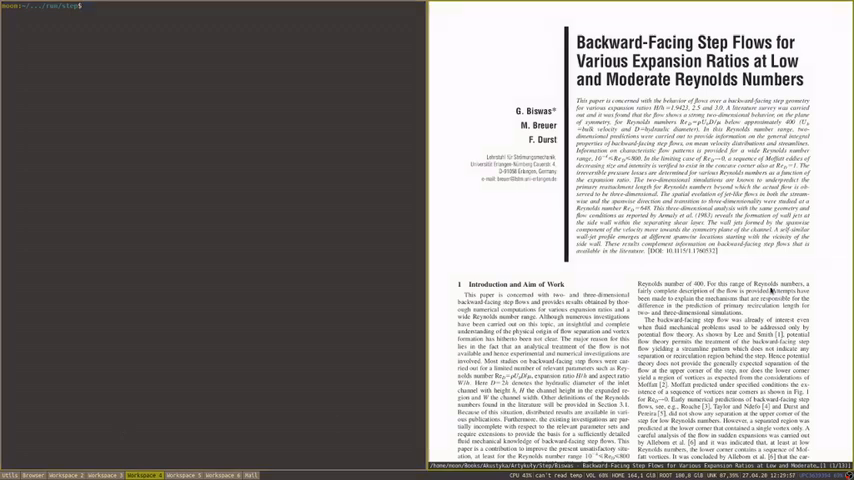
Step: Scroll the article from the title page down to the flow-field and reattachment-length figures
scroll(down, 3)
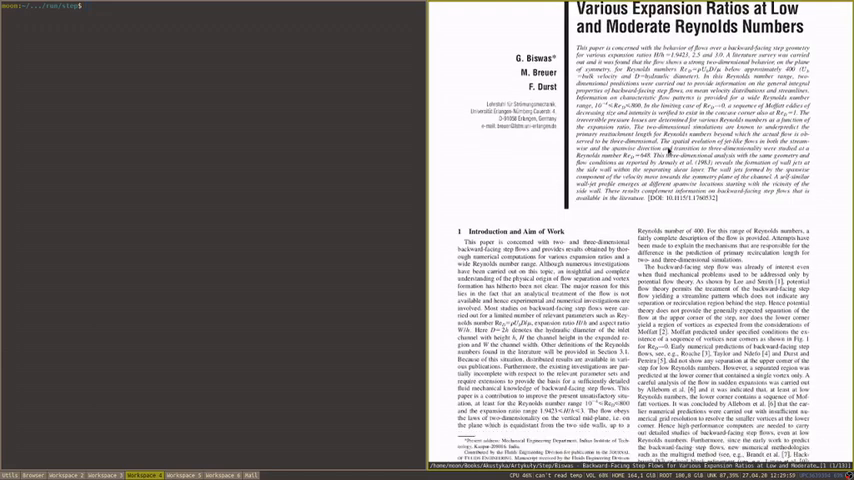
scroll(down, 3)
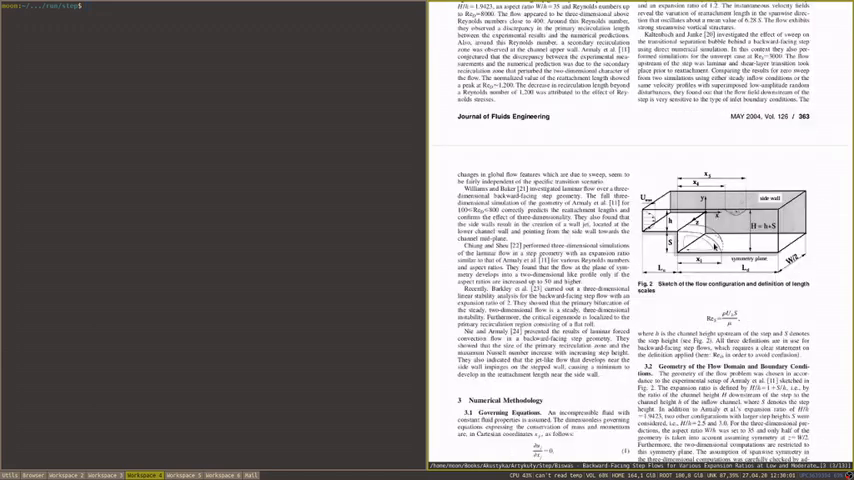
scroll(down, 3)
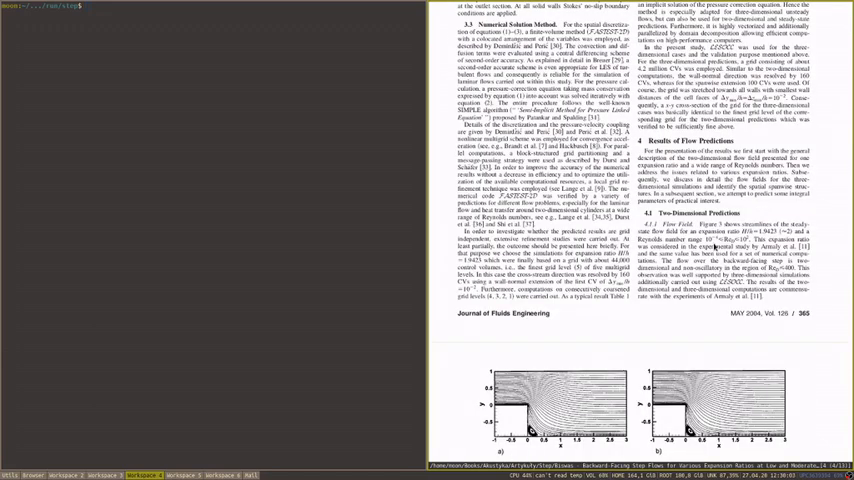
scroll(down, 3)
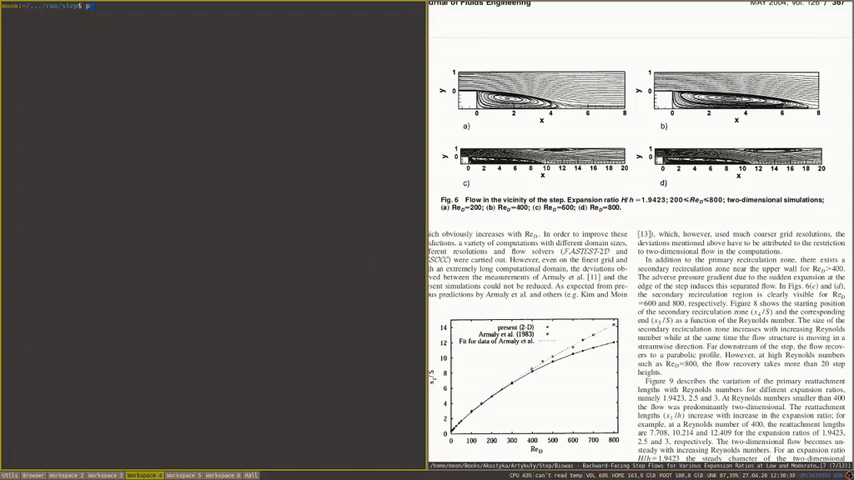
Step: Start a python3 interpreter in the terminal pane beside the paper
text(python3)
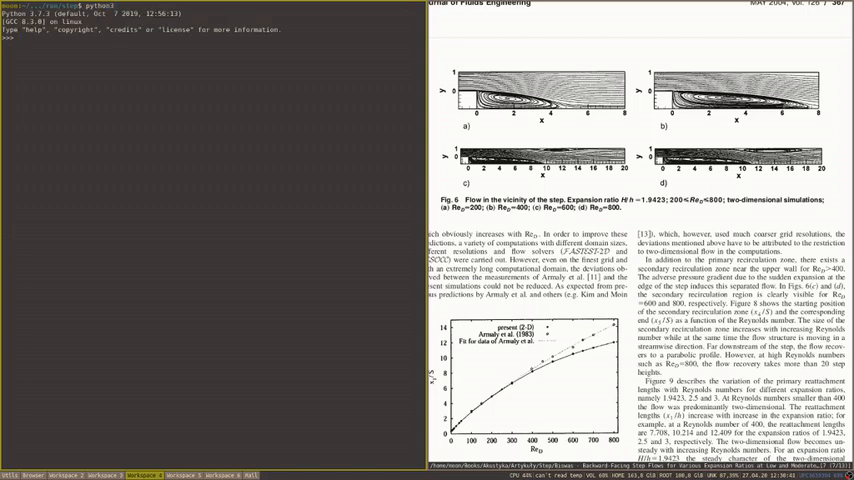
scroll(down, 3)
text(exit())
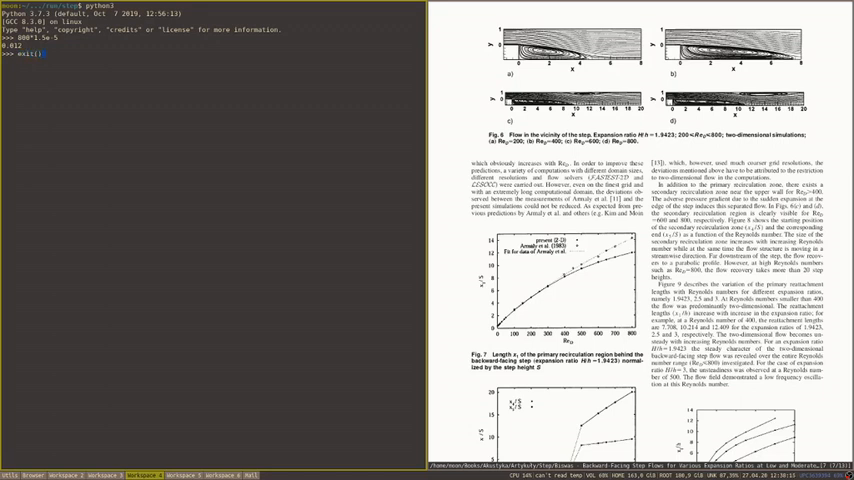
Step: Leave the Python interpreter and return to the bash prompt
key(Return)
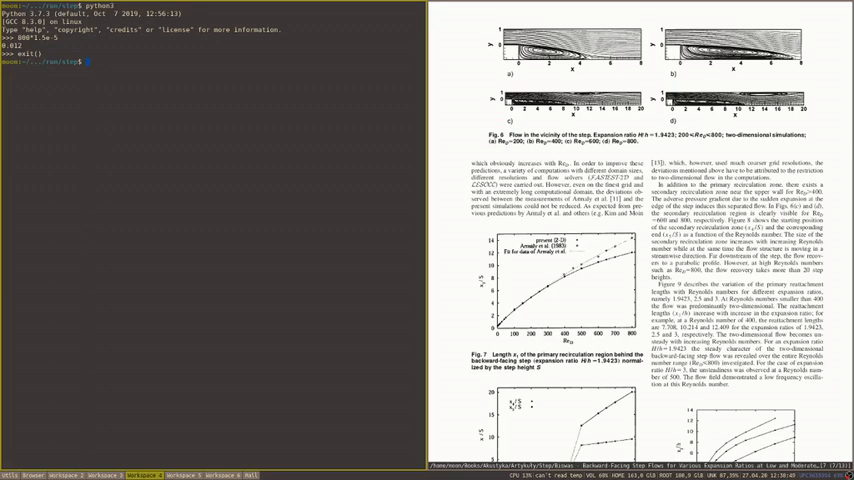
Step: Copy $FOAM_TUTORIALS/incompressible/pimpleFoam/RAS/pitzDaily into a new step case folder
text(cp -r)
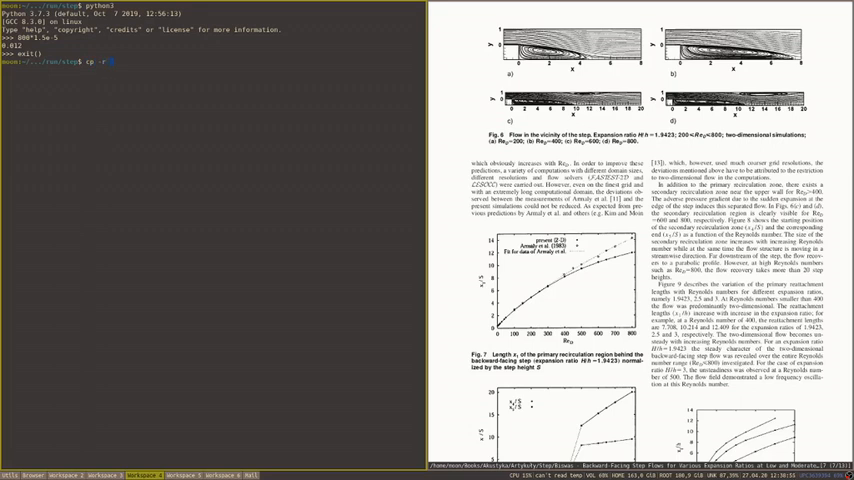
text($FOAM_TU)
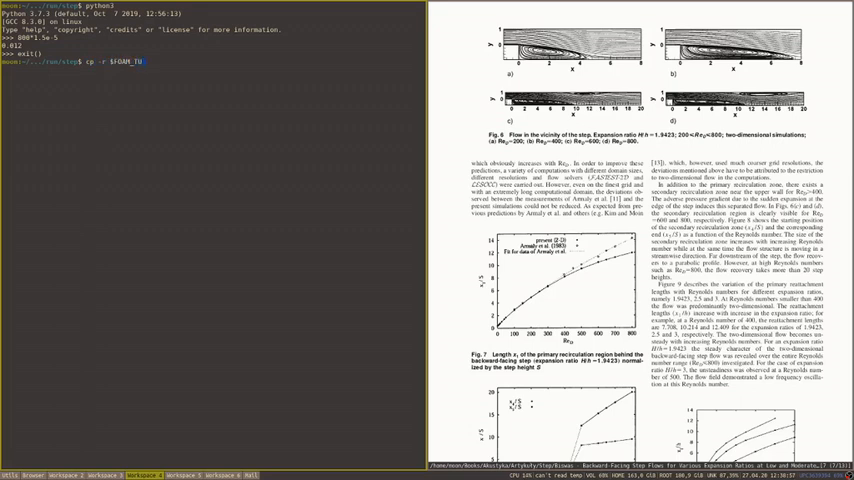
key(Tab)
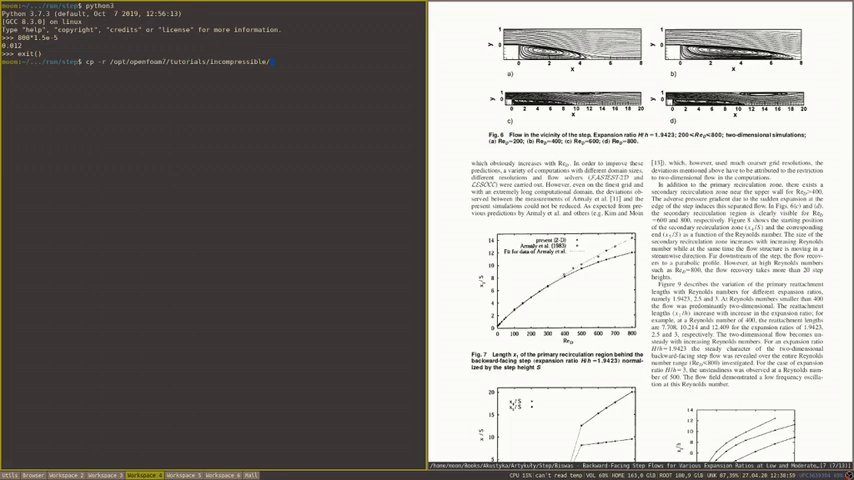
text(pi)
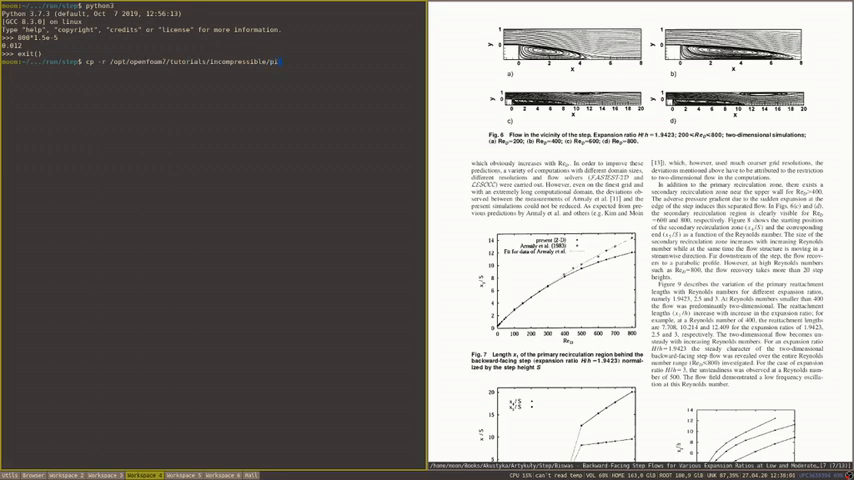
text(pimpleFoam/R)
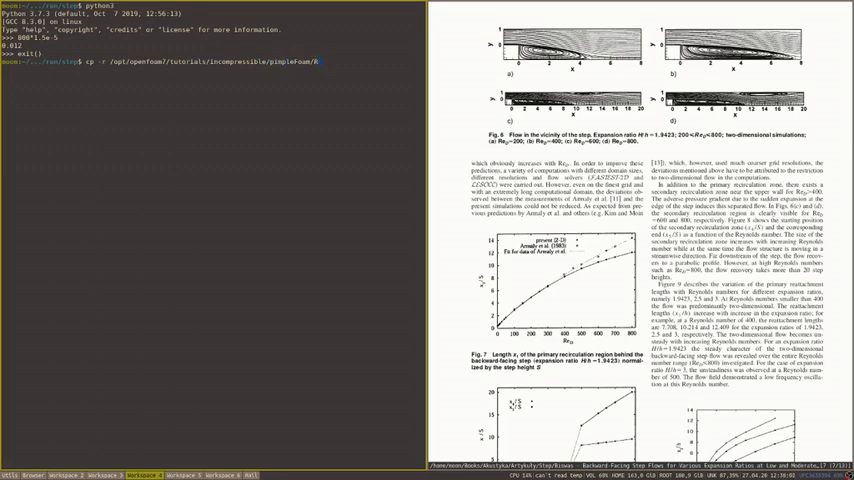
text(RAS/)
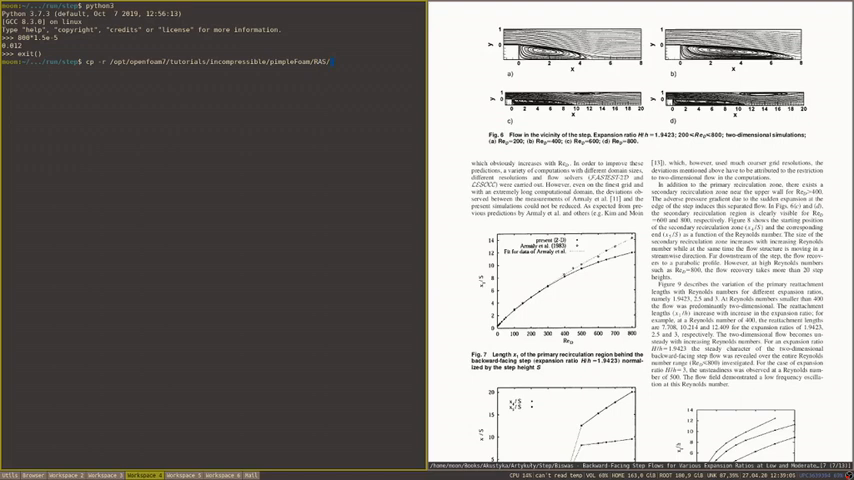
text(pitzDaily)
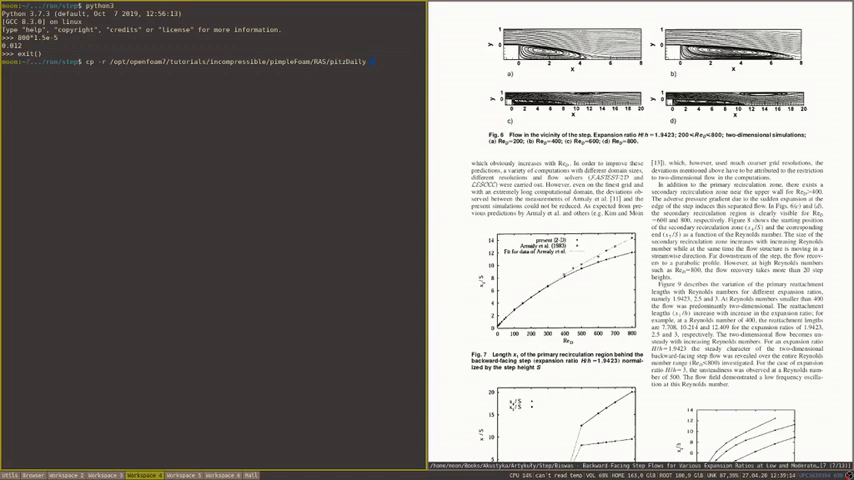
text(step_kepsilon)
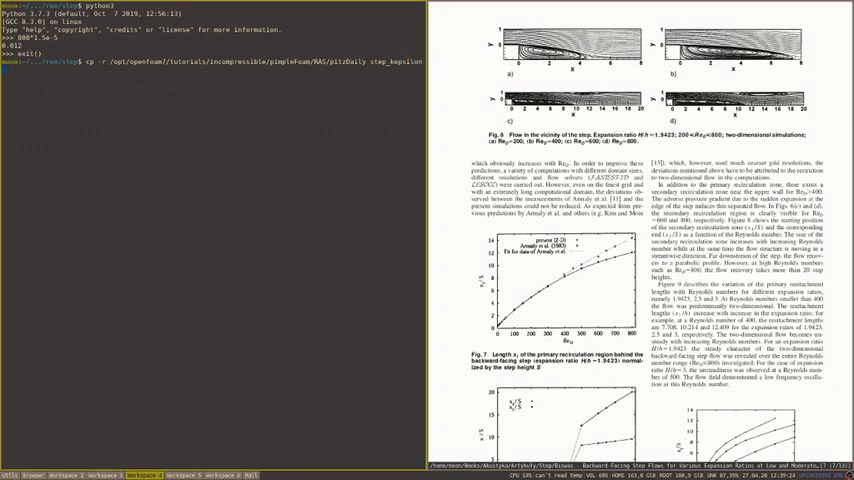
key(Return)
text(ls)
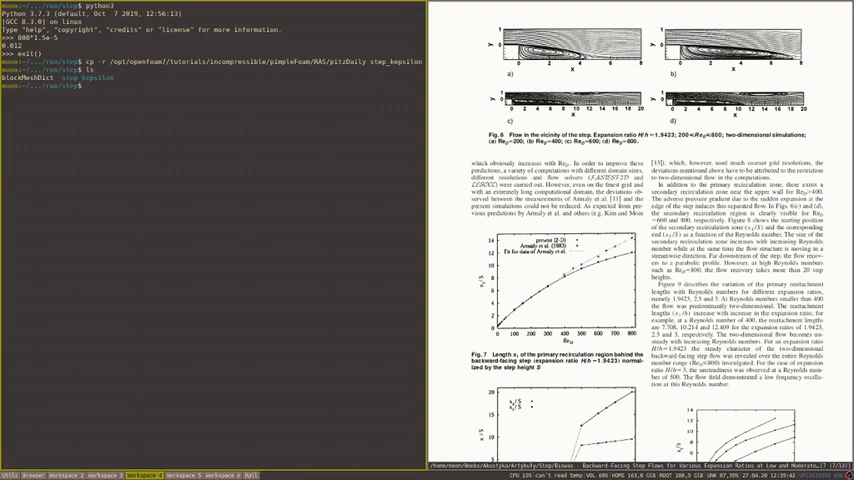
Step: List the new case's files and prepare to edit blockMeshDict in vim
text(w l)
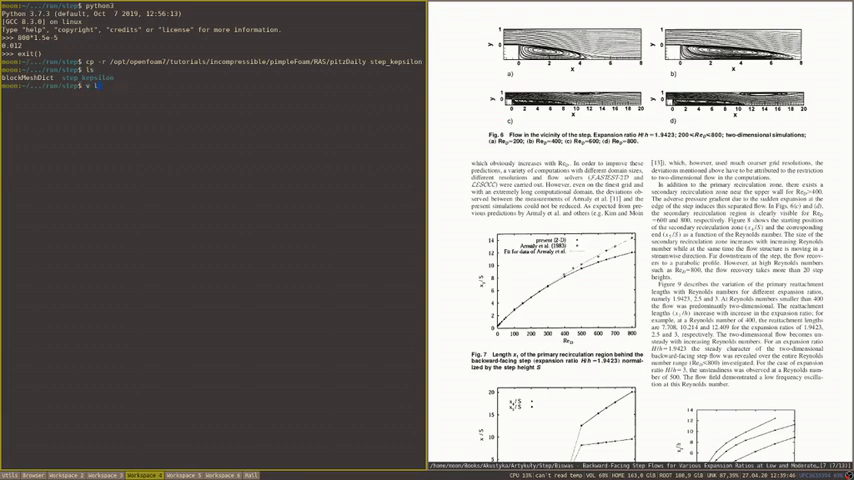
text(vim blockMeshDict)
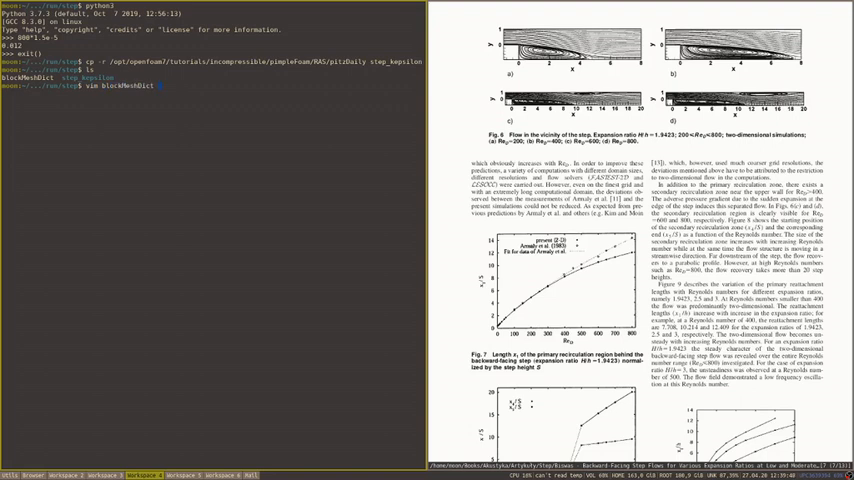
Step: Review the step geometry's vertices and blocks in blockMeshDict, then close it
key(Return)
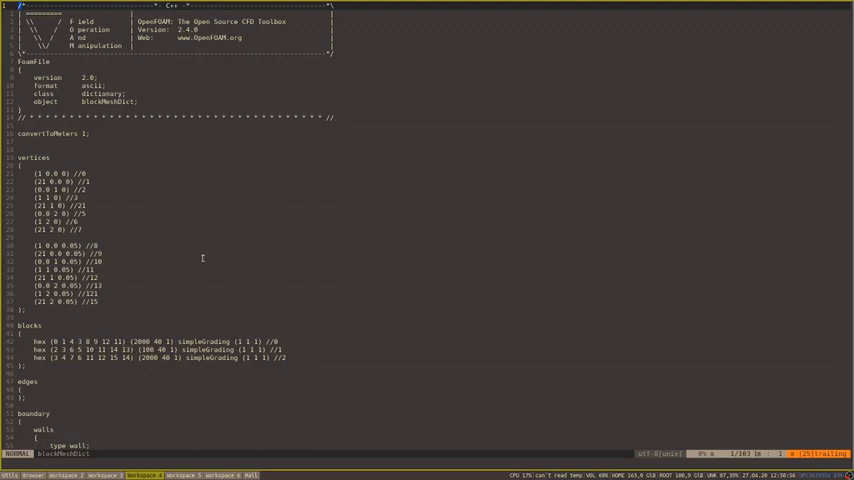
scroll(down, 3)
text(cp)
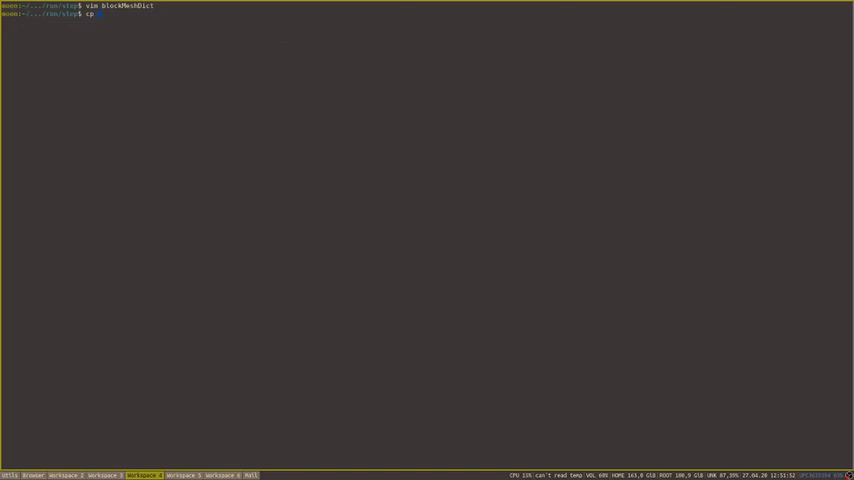
Step: Copy blockMeshDict into the case's system folder, build the mesh with blockMesh and list the output
text(bl)
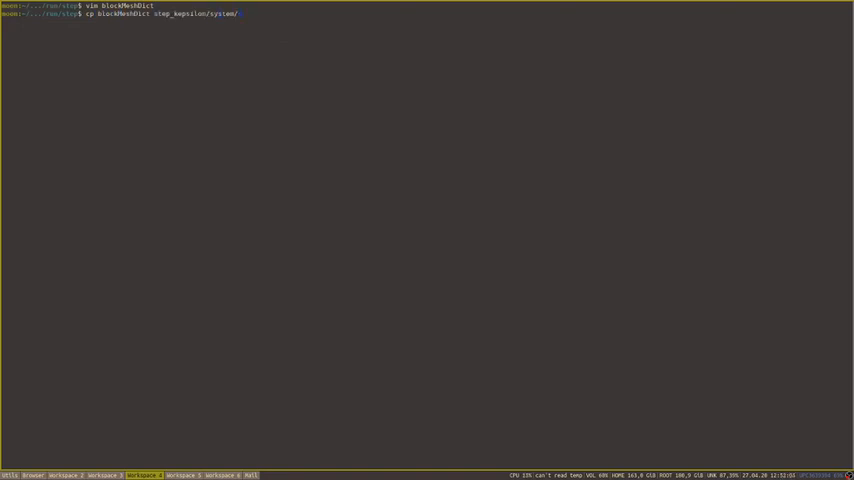
key(Return)
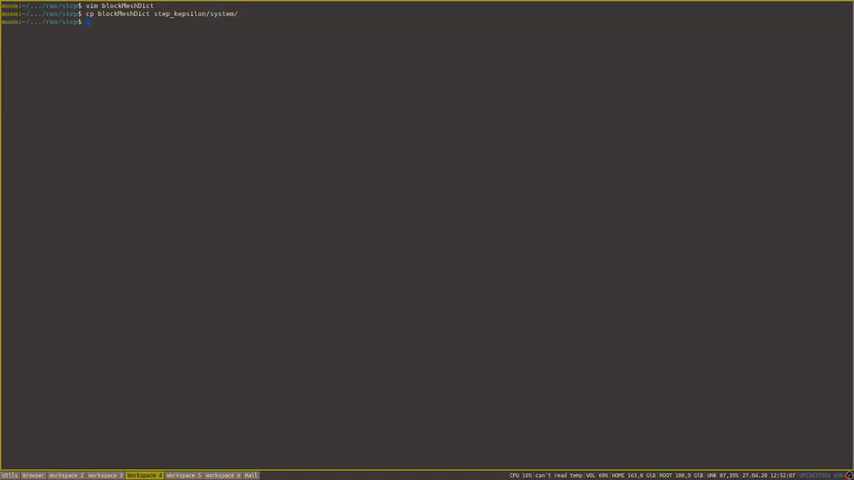
key(Return)
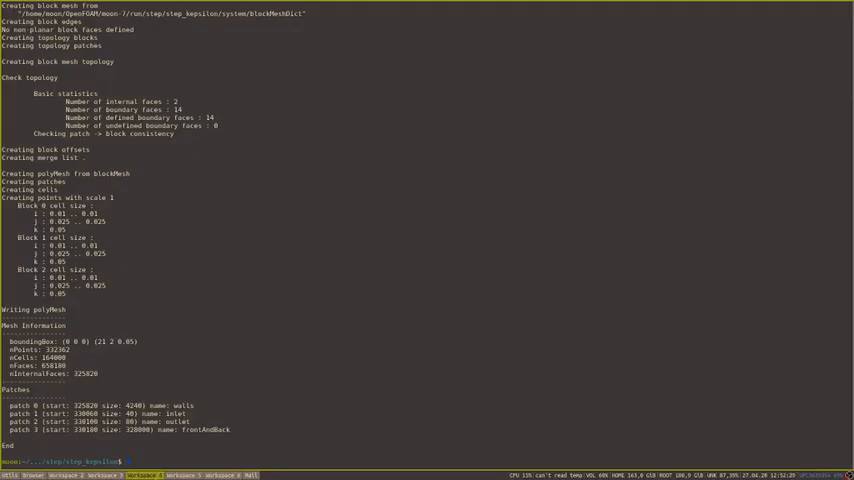
text(ls)
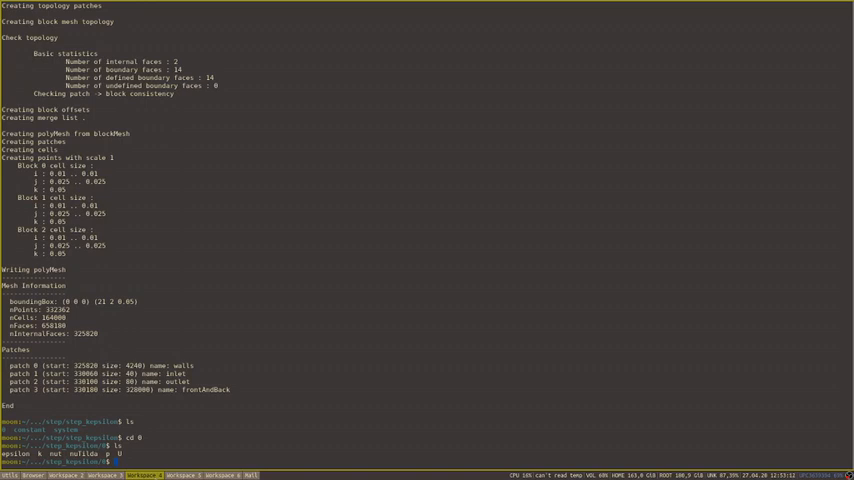
Step: Move into the case's 0 folder and prepare to edit the epsilon field file
text(cd)
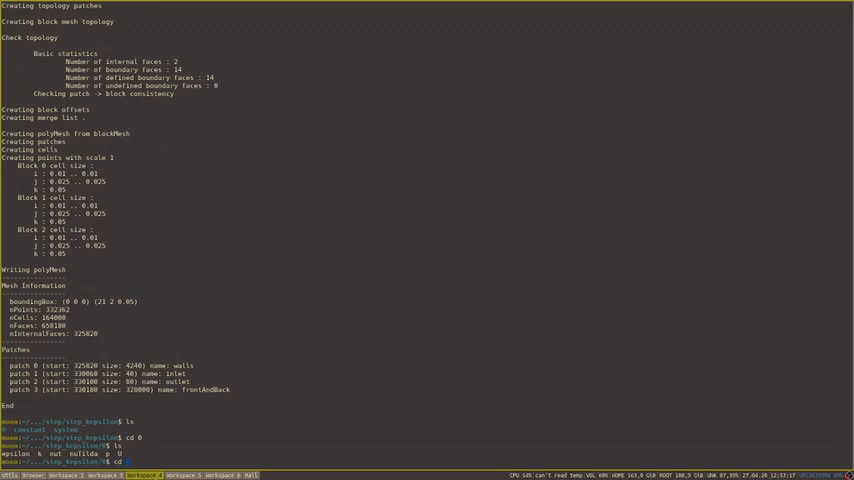
text(vim epsilon)
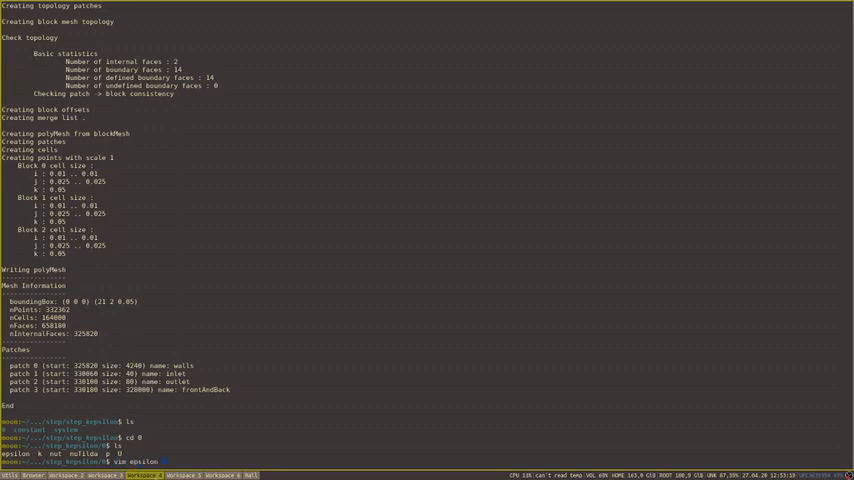
key(Return)
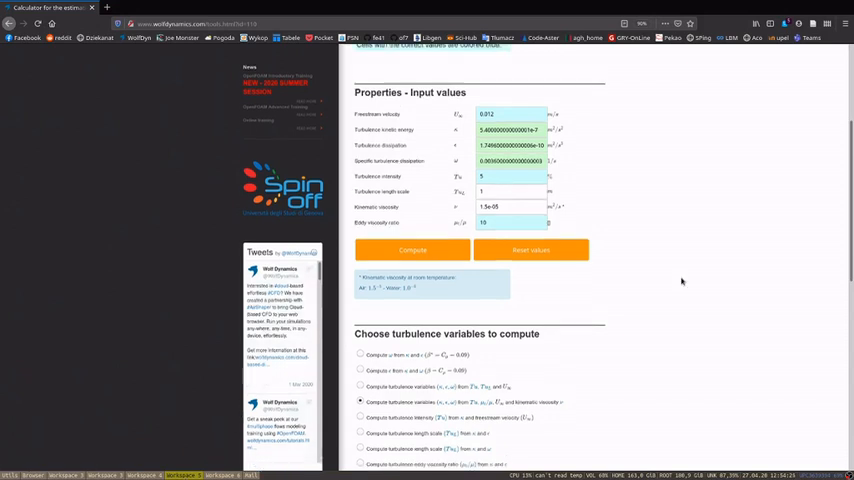
Step: Select the computed turbulence dissipation value in the Wolf Dynamics calculator
scroll(up, 3)
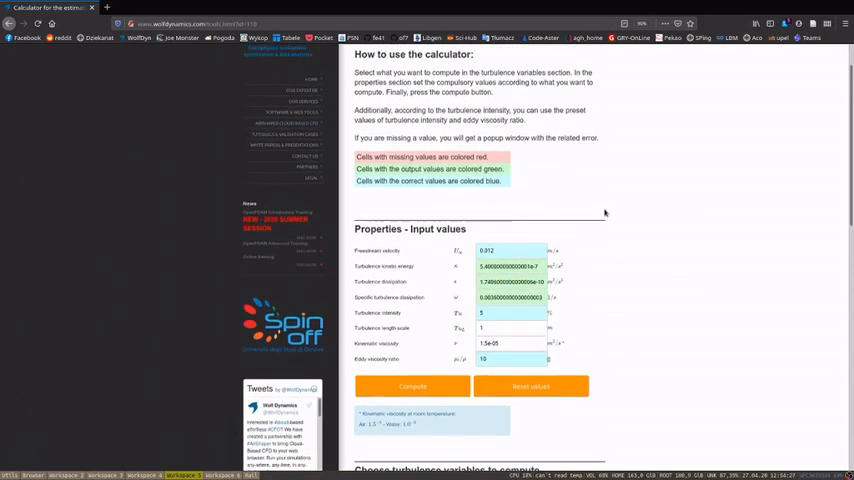
scroll(up, 3)
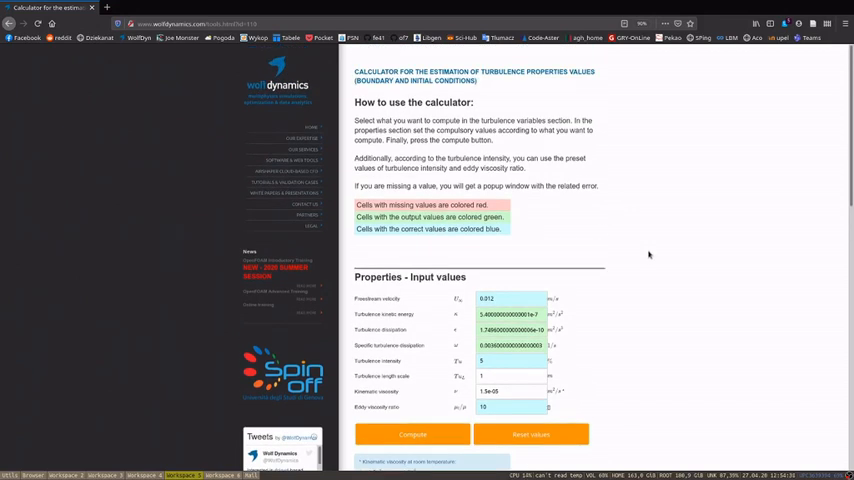
scroll(down, 3)
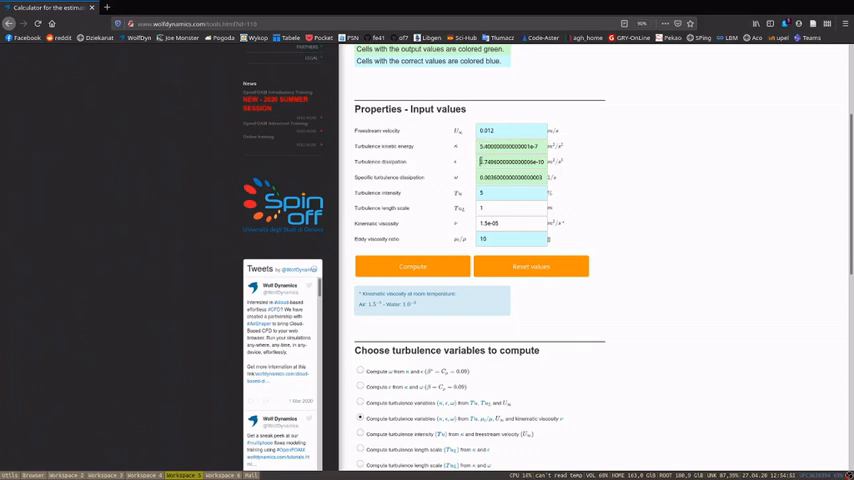
double_click(510, 176)
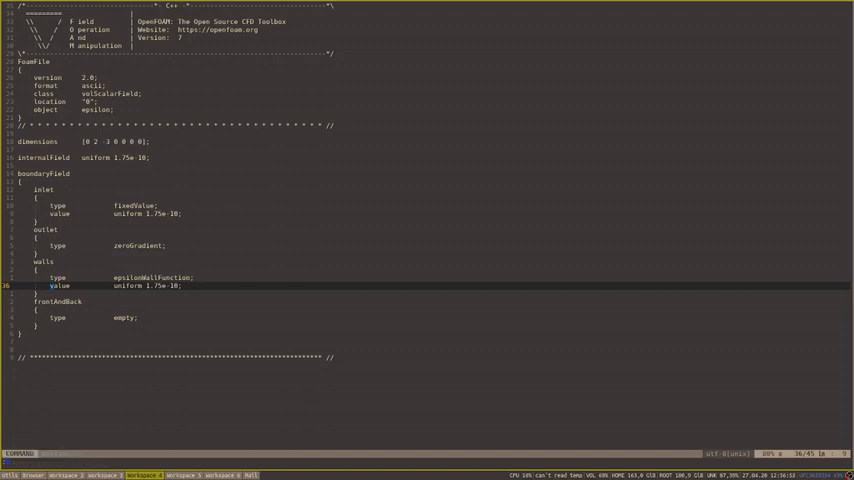
Step: Save the epsilon file with the pasted inlet and wall values and quit vim
text(:wq)
text(vim)
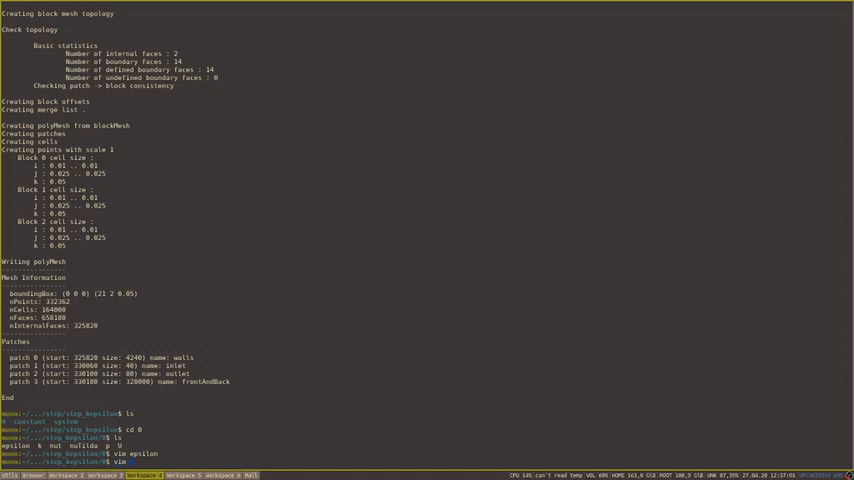
Step: Edit the next turbulence field file and select its matching value in the calculator
key(Return)
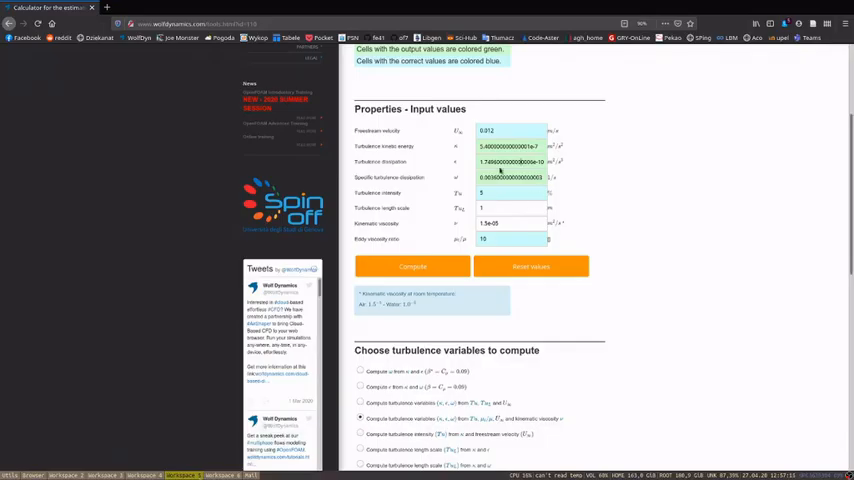
double_click(510, 146)
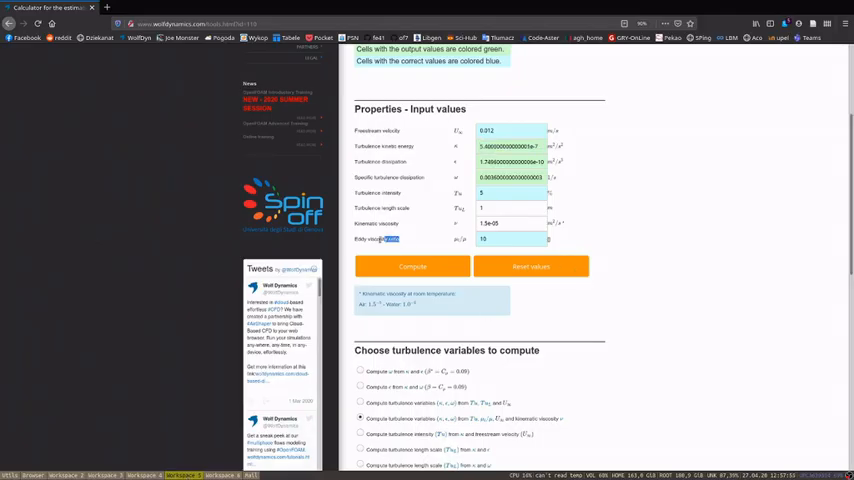
Step: Select the computed turbulent viscosity value in the calculator's results for copying
click(490, 240)
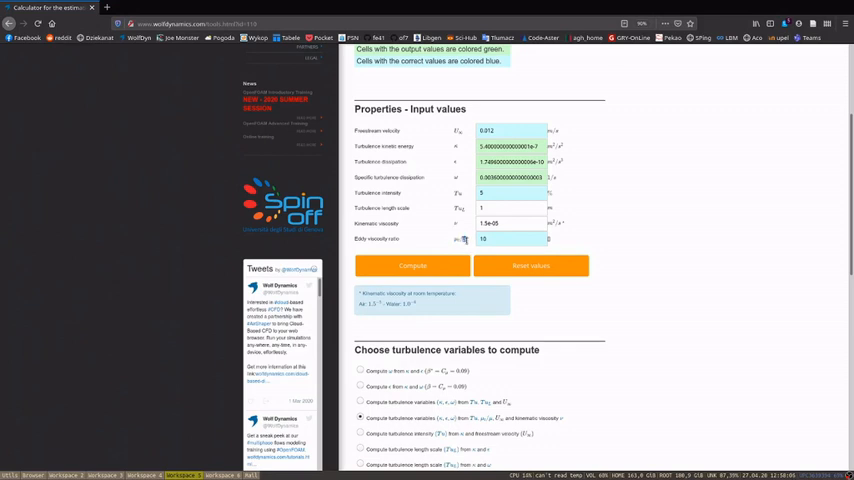
triple_click(504, 224)
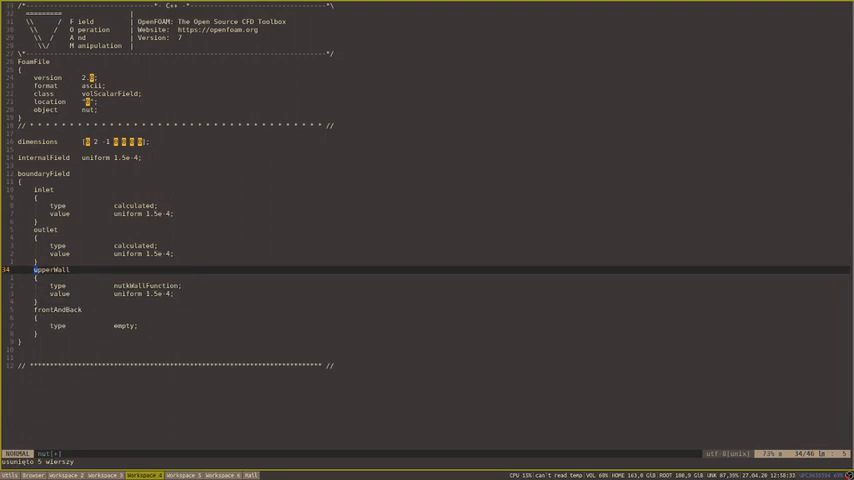
Step: Search /walls in the nut field file to jump to the wall patch entry
text(walls)
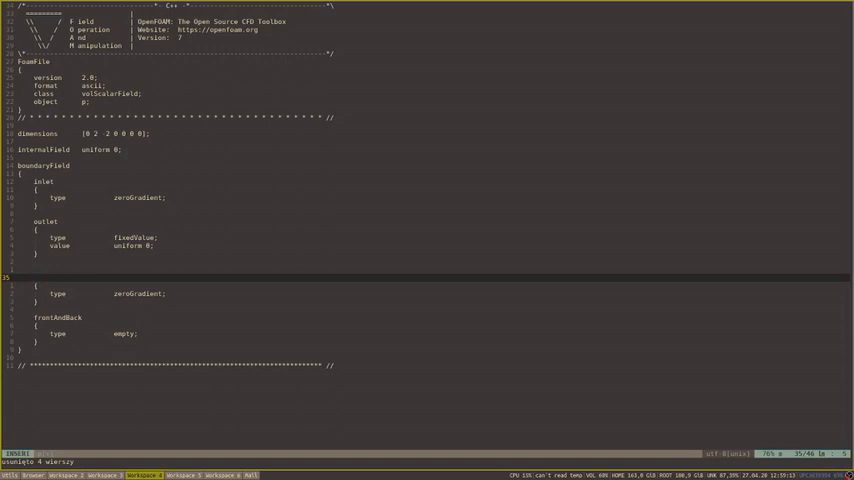
Step: Search /walls in the p field file to locate the wall patch entry
text(walls)
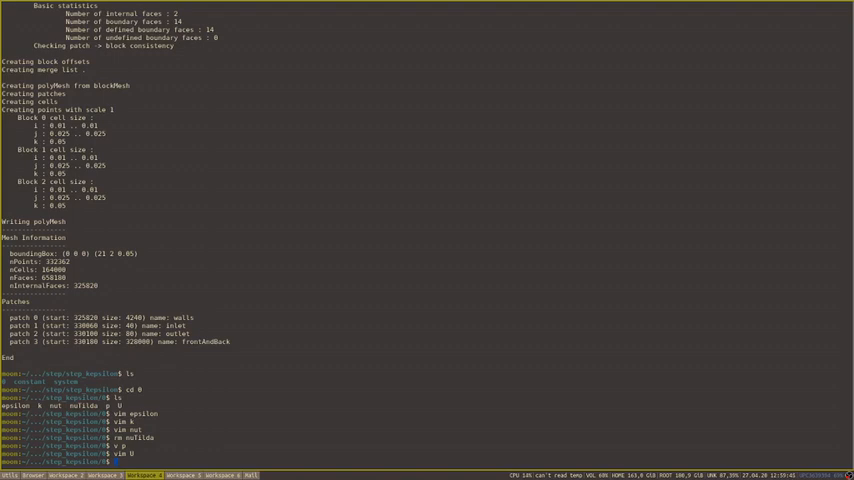
Step: Launch paraFoam from the case directory to load the step case in ParaView
text(paraFoam)
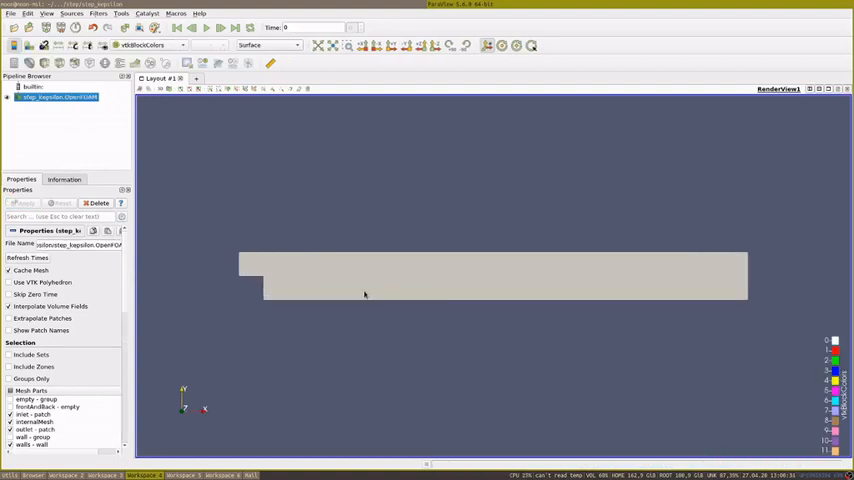
Step: Display the step mesh as surface with edges, rotate it, then change the display style again
click(268, 44)
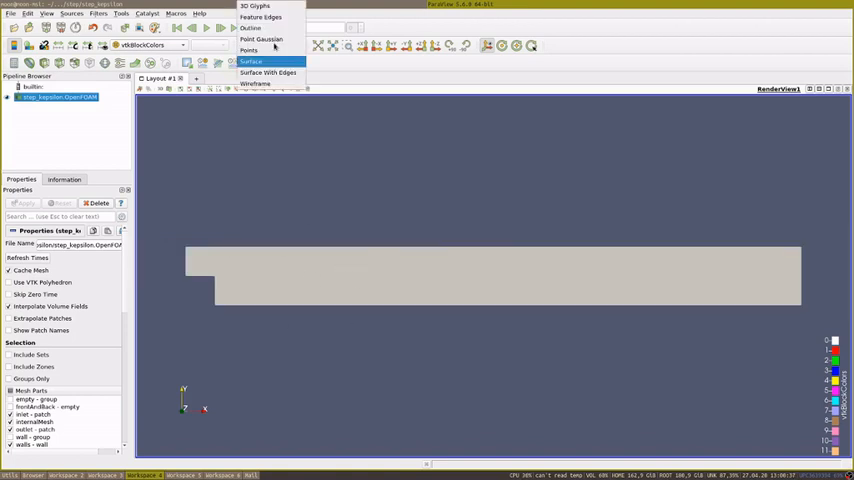
click(268, 72)
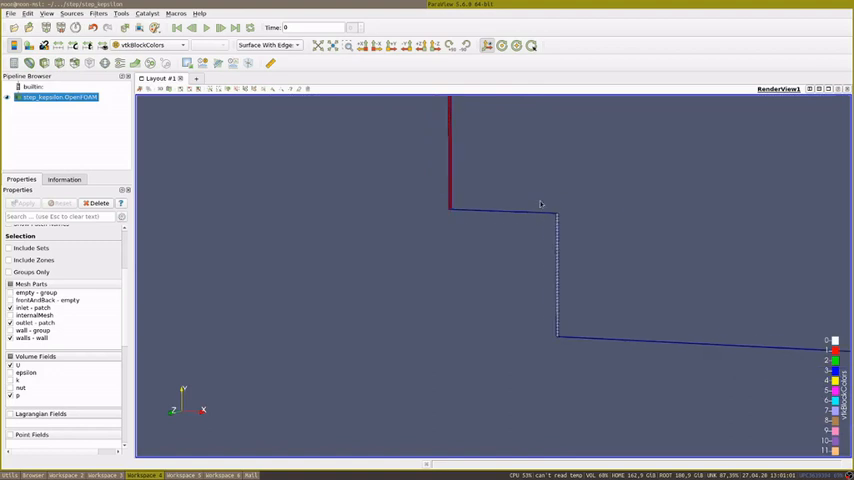
drag(540, 204, 244, 148)
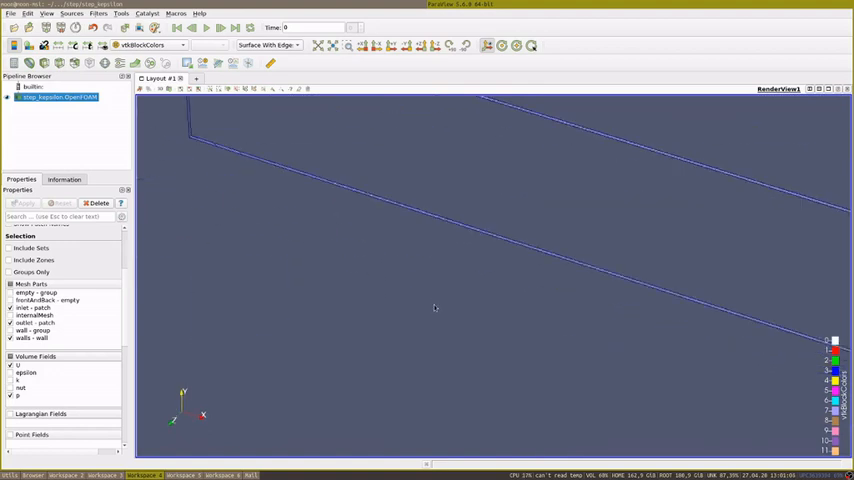
click(268, 44)
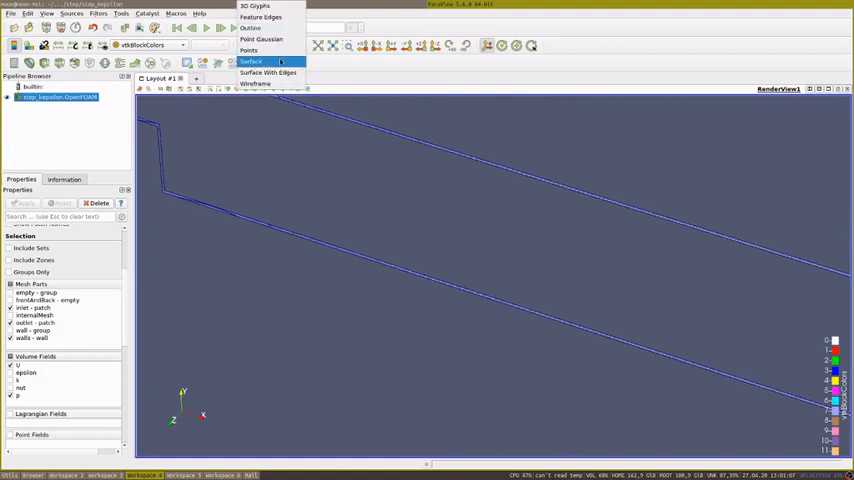
click(252, 60)
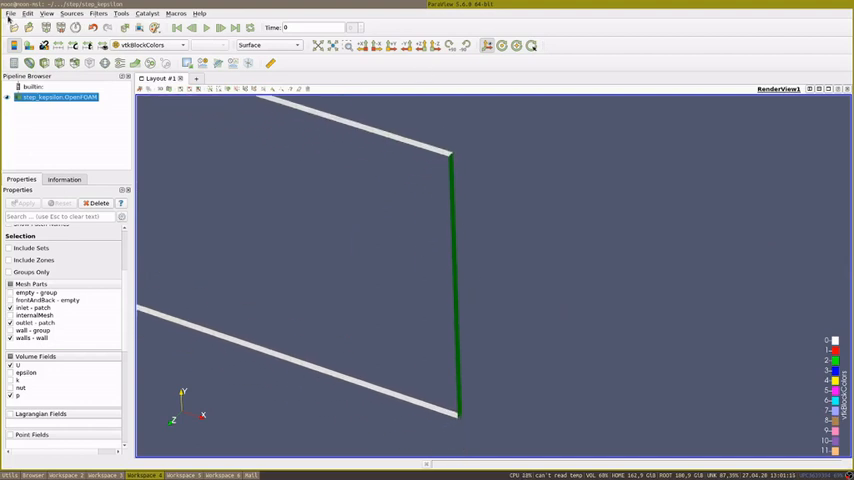
Step: Quit ParaView via File > Exit after inspecting the geometry
click(10, 12)
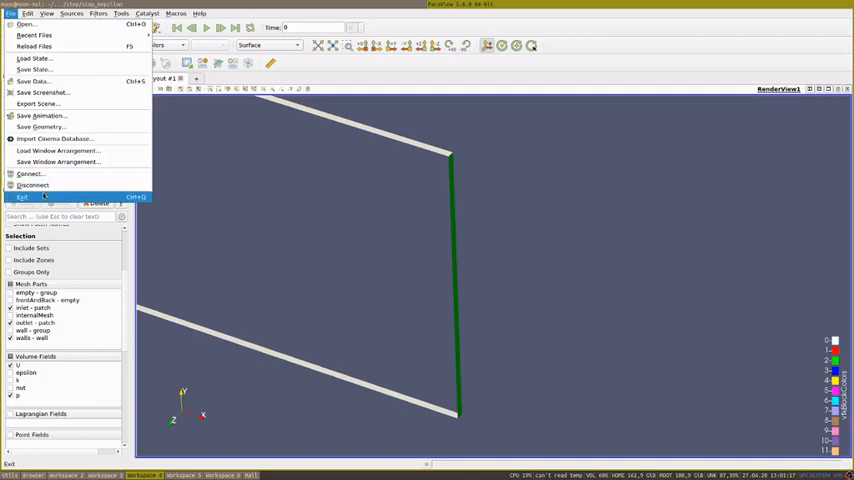
click(22, 196)
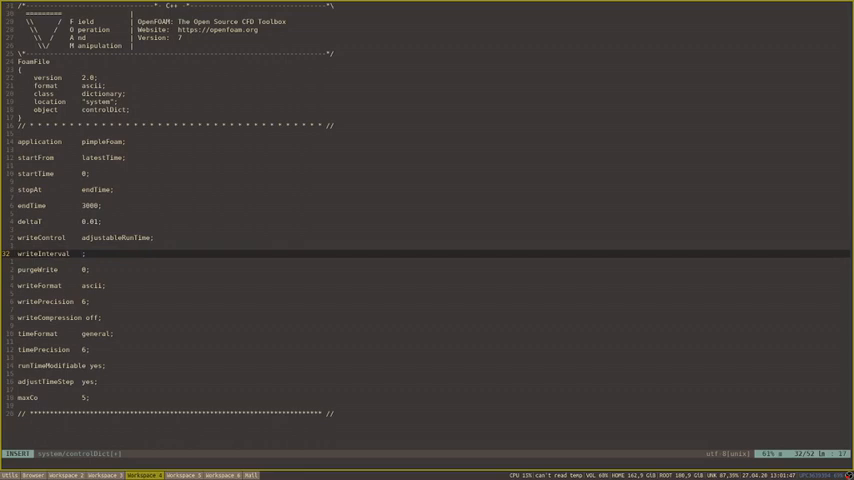
Step: Set writeInterval to 5 in system/controlDict and leave insert mode
text(5)
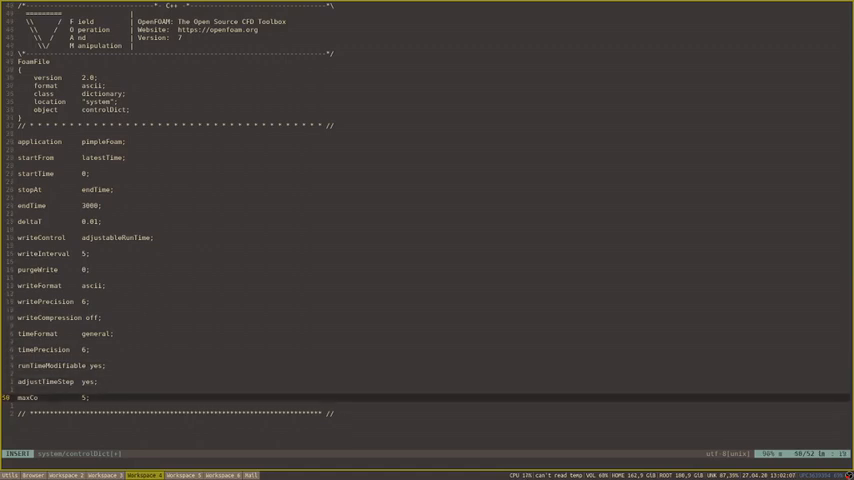
key(Escape)
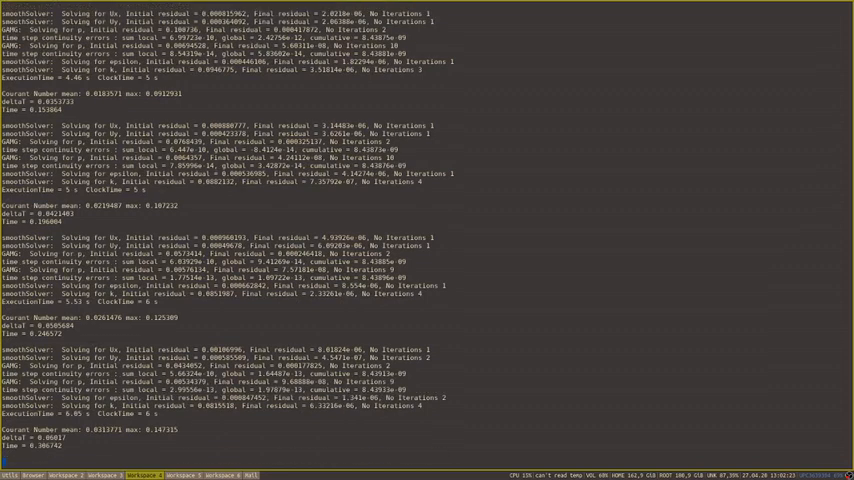
Step: Scroll through the simpleFoam log to follow residuals over successive time steps
scroll(down, 3)
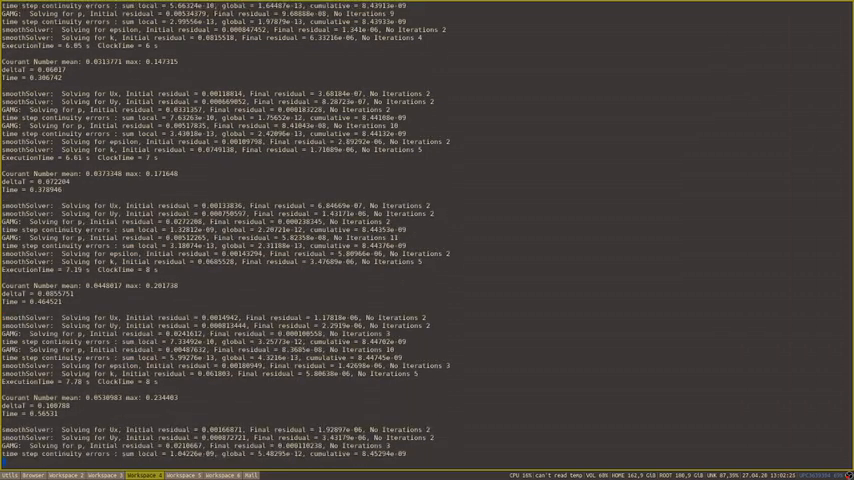
scroll(down, 3)
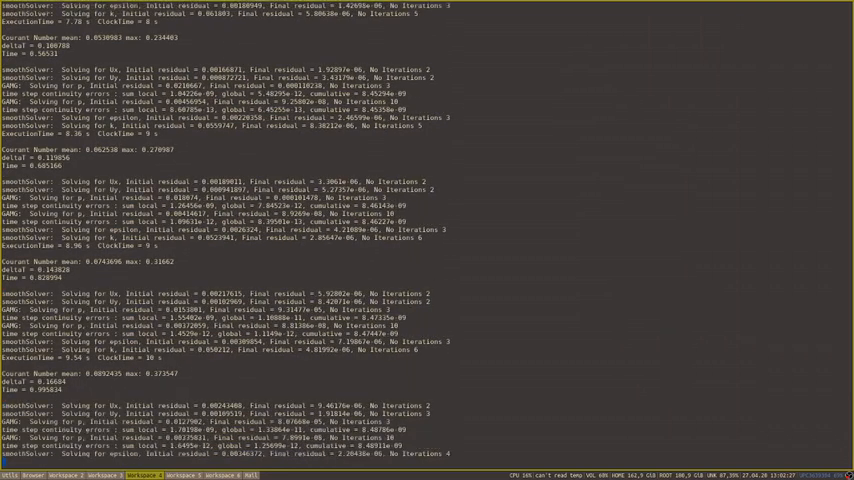
scroll(down, 3)
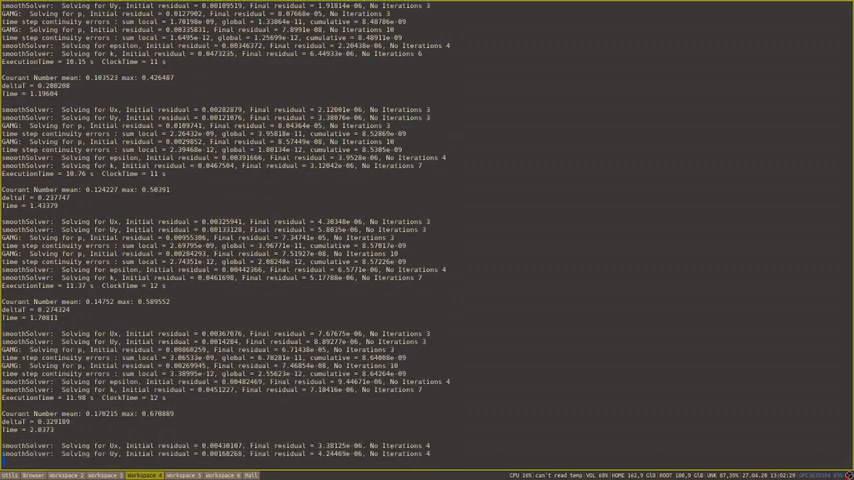
scroll(down, 3)
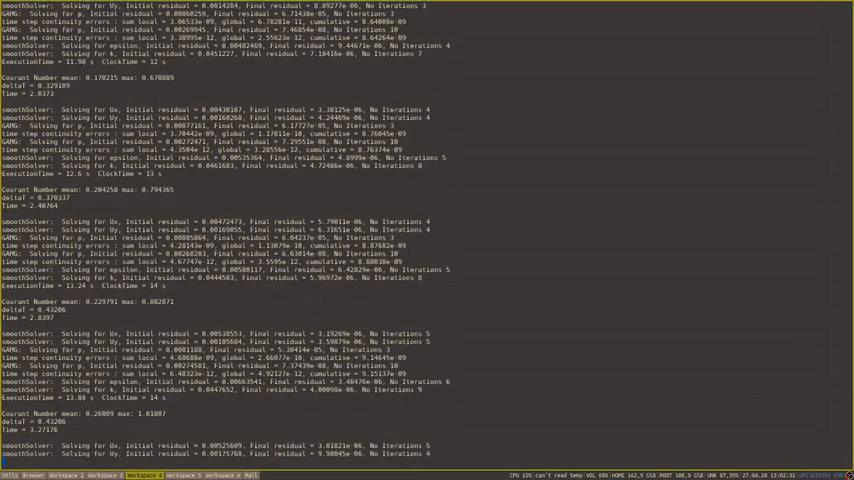
scroll(down, 3)
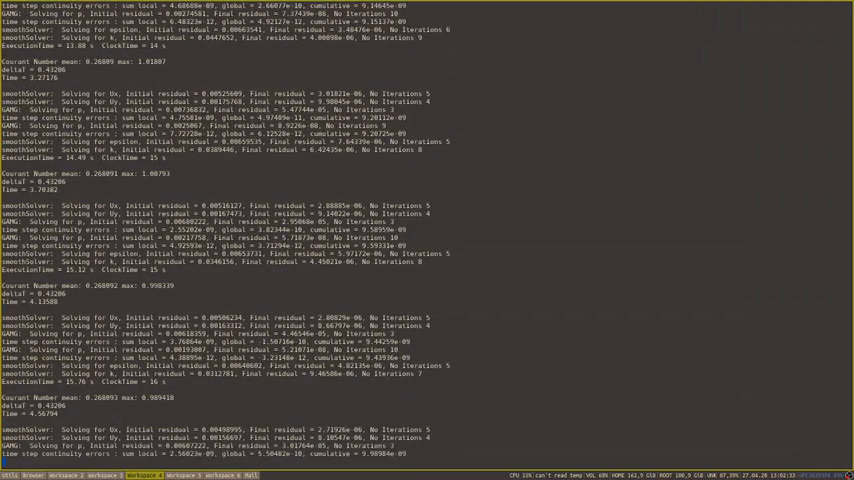
scroll(down, 3)
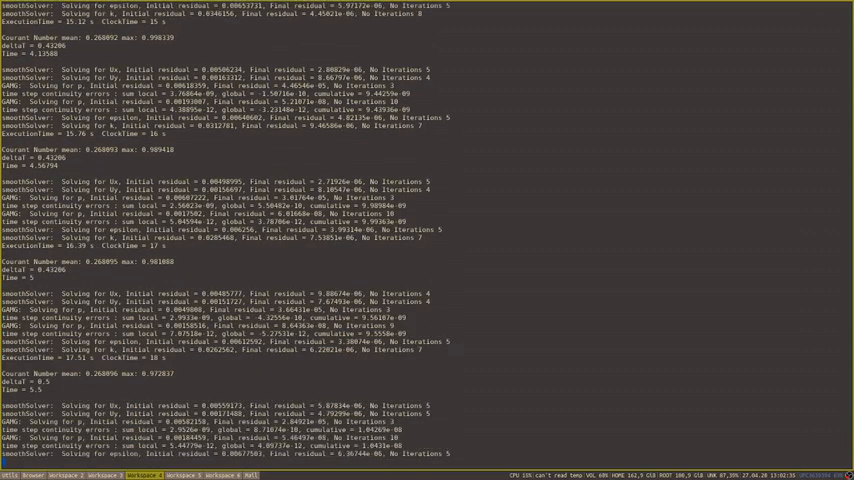
scroll(down, 3)
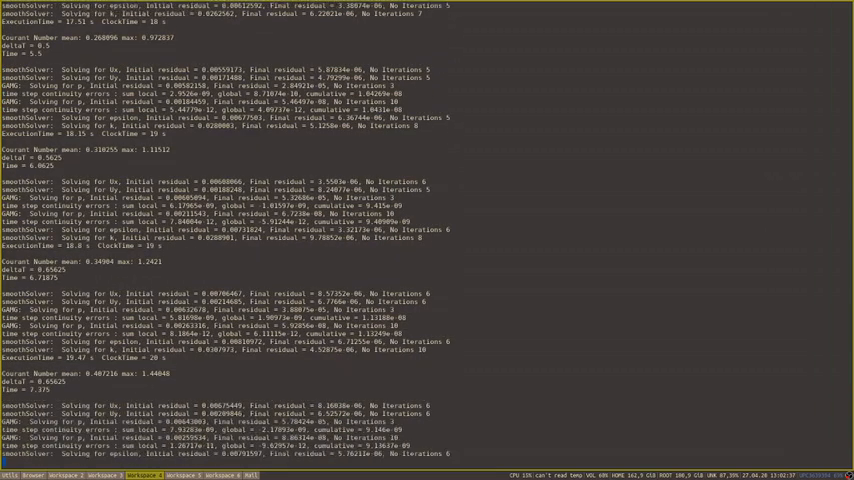
scroll(down, 3)
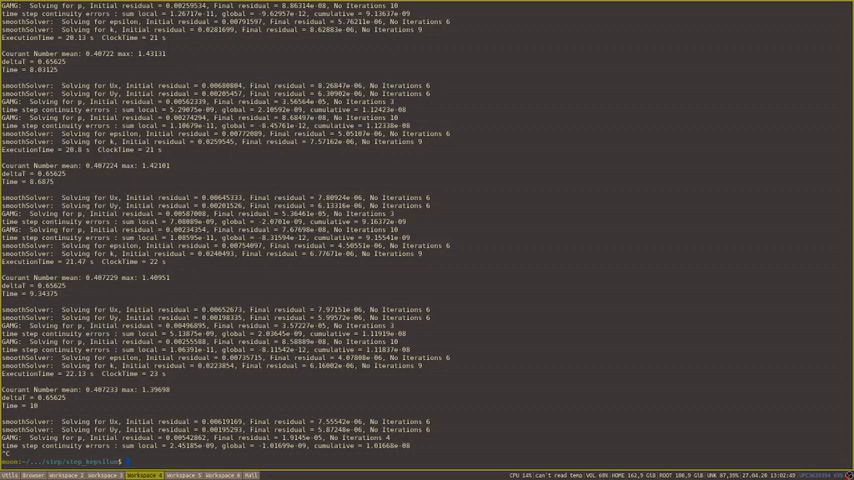
Step: Run foamGet decomposeParDict to copy the template into the system folder
text(foamGet)
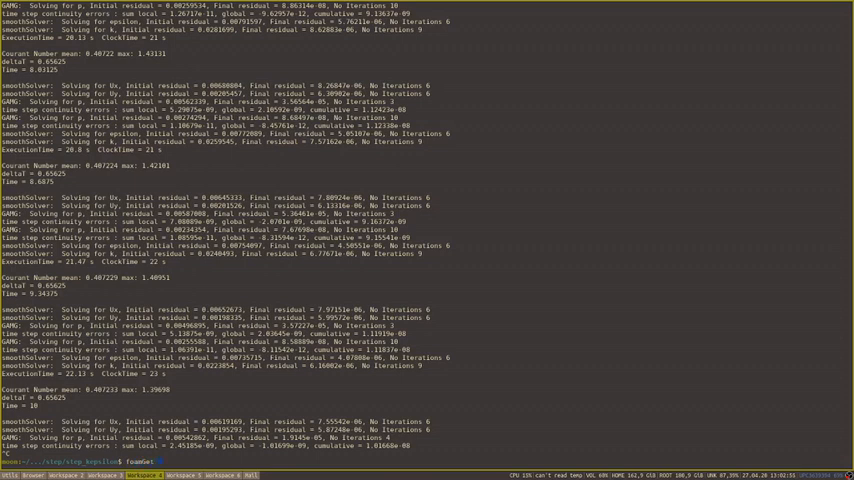
text(decompa)
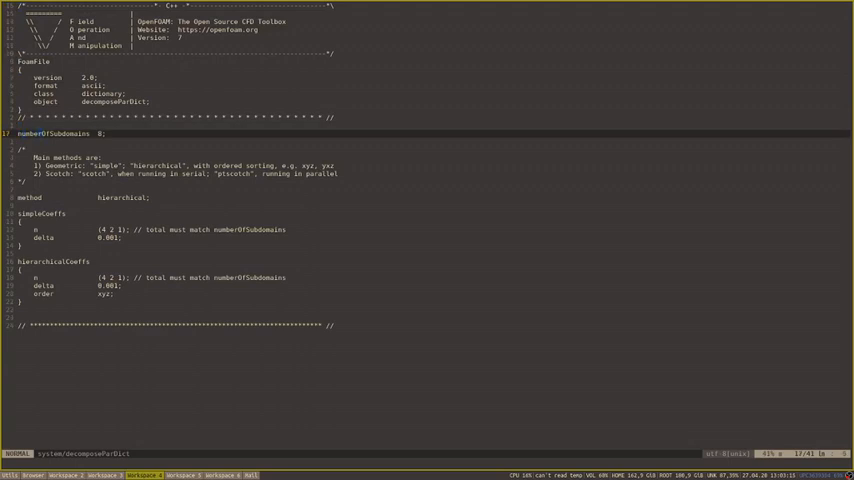
Step: Set numberOfSubdomains to 4 in system/decomposeParDict
text(4)
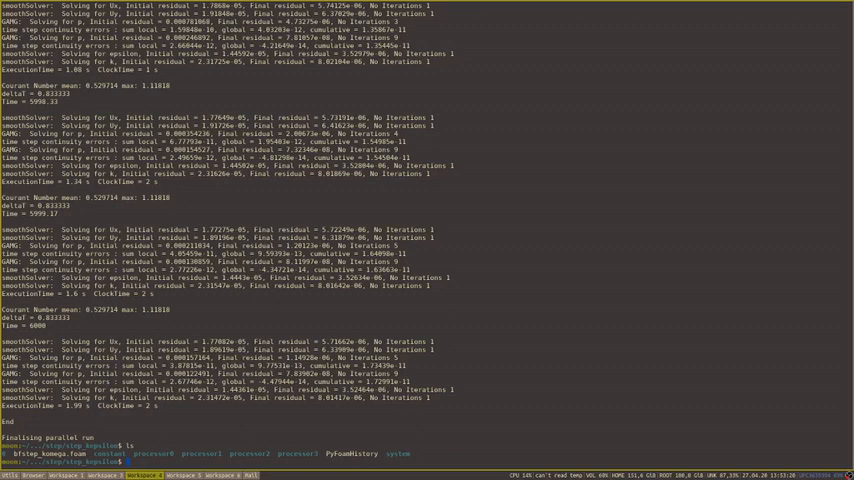
Step: Run reconstructPar to merge the four processor results into a single case
text(reconstructPar -latest)
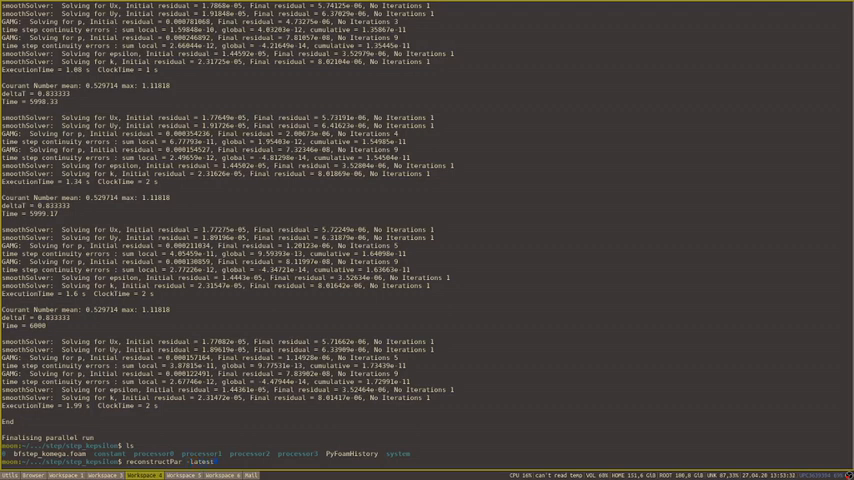
key(Return)
text(paraFoam -builtin)
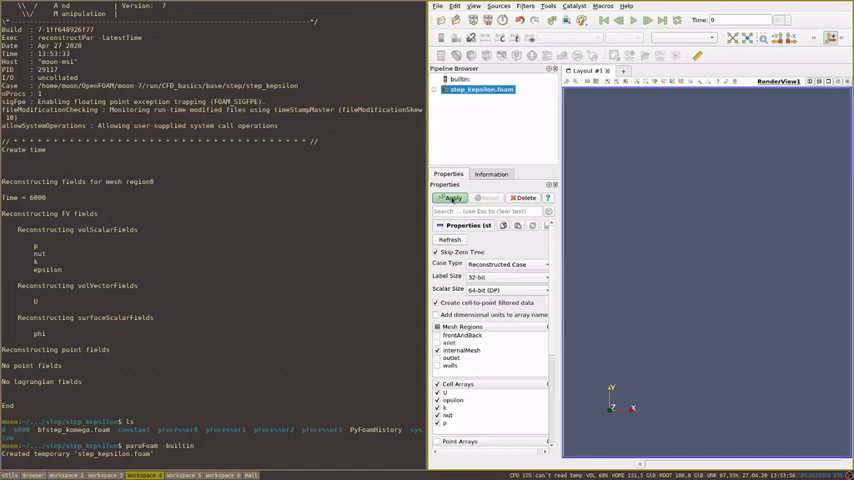
Step: Apply the case reader and switch its Case Type to read the decomposed case results
click(448, 196)
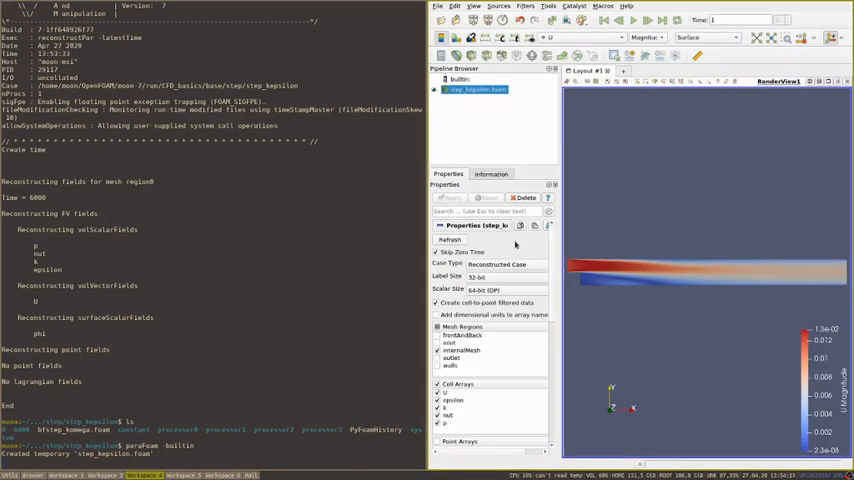
click(496, 264)
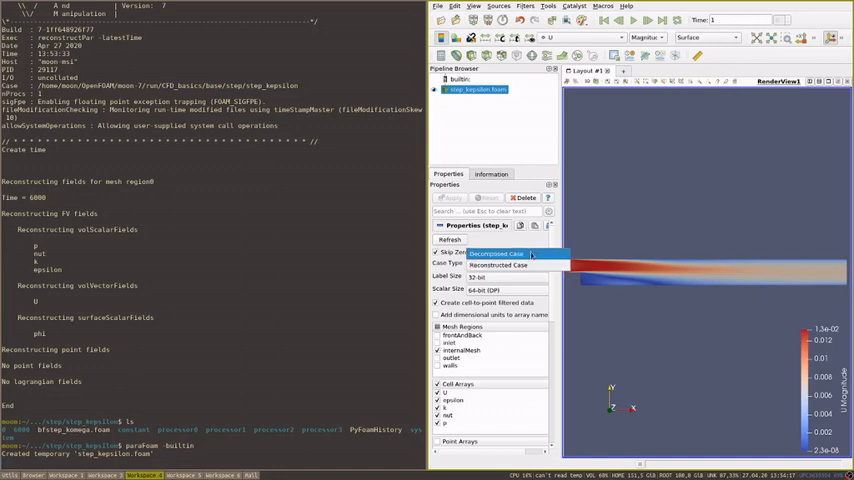
click(496, 264)
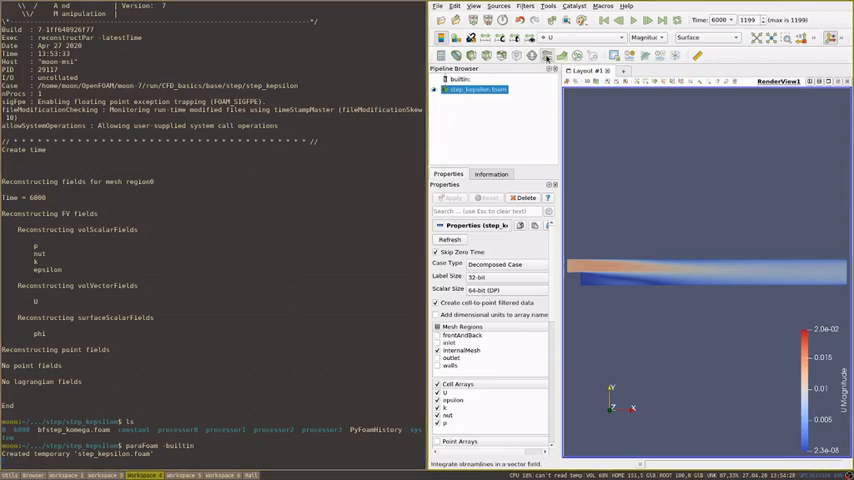
Step: Add a Stream Tracer with a High Resolution Line Source seed, edit its Point1/Point2 endpoints and apply it
click(548, 56)
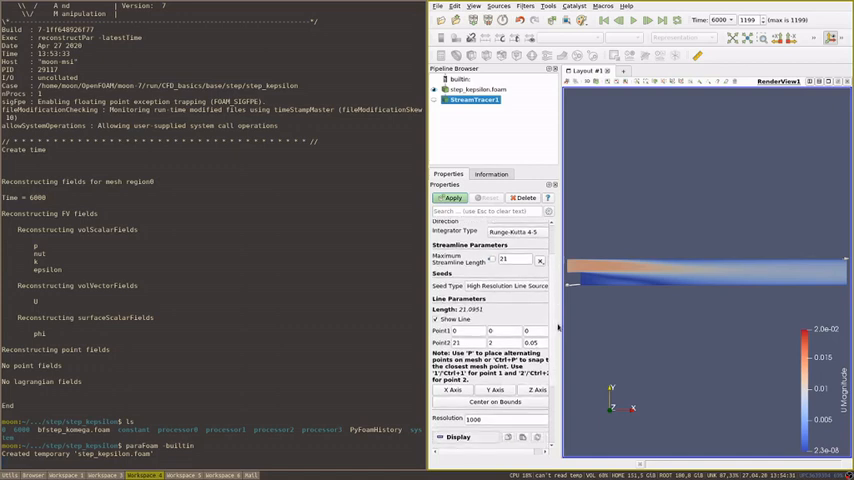
scroll(down, 3)
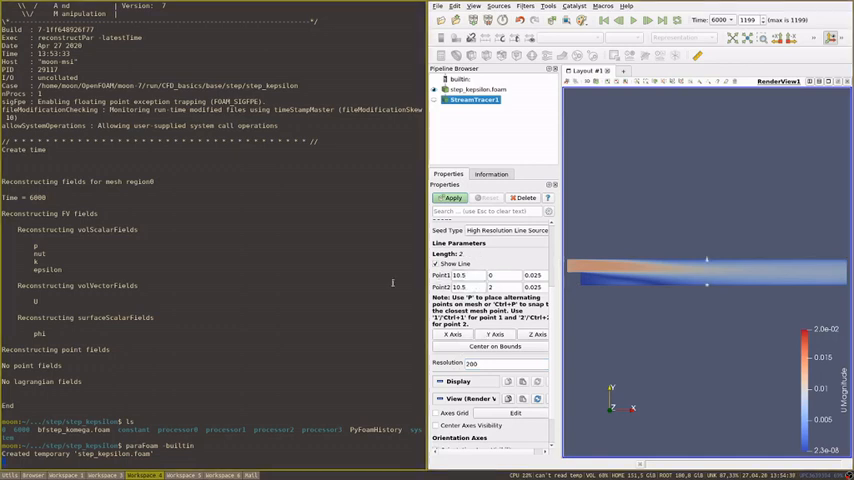
triple_click(472, 276)
text(6)
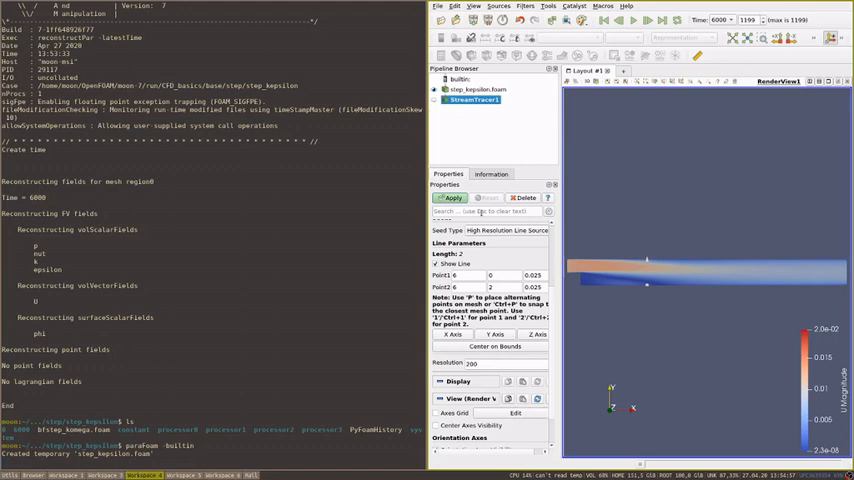
click(452, 196)
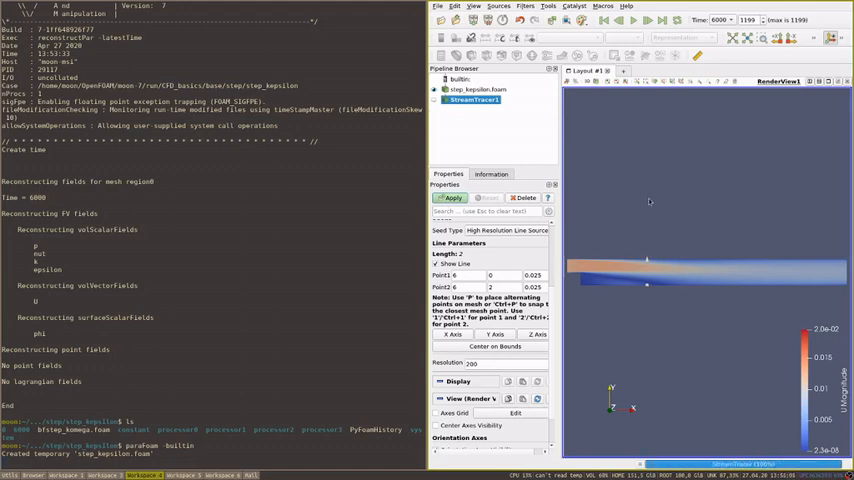
click(450, 198)
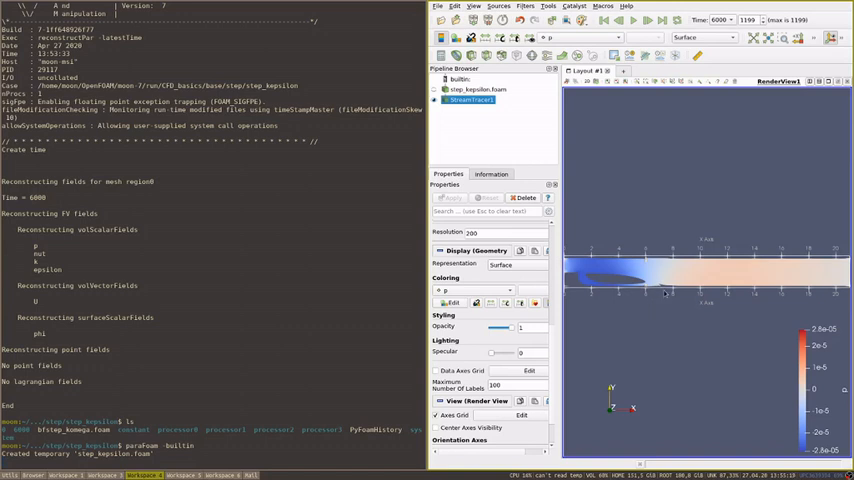
mouse_move(616, 314)
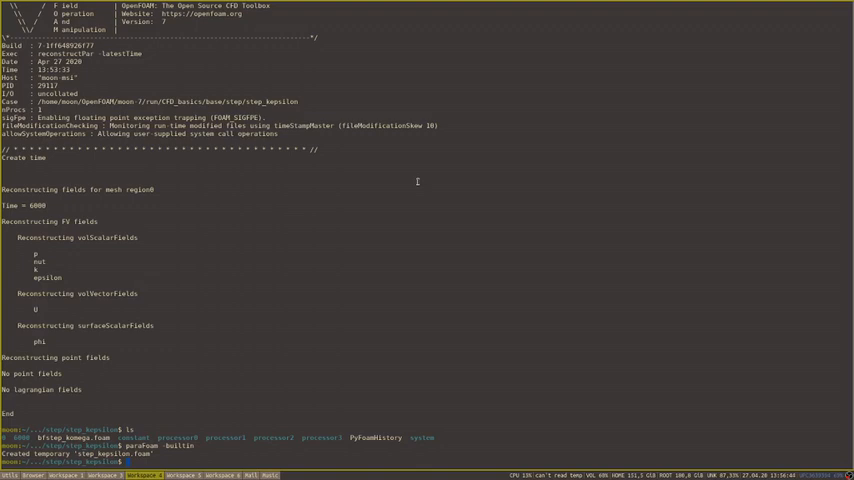
Step: Clear the terminal to a fresh shell prompt with Ctrl+L
key(ctrl+l)
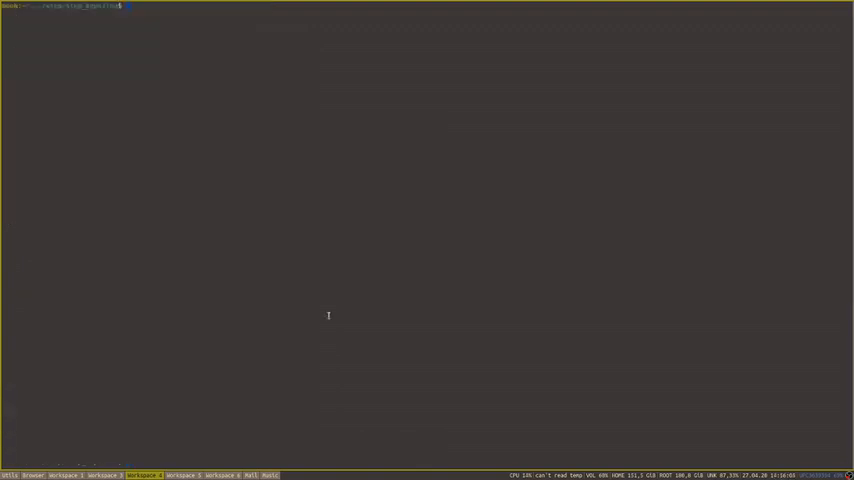
key(Return)
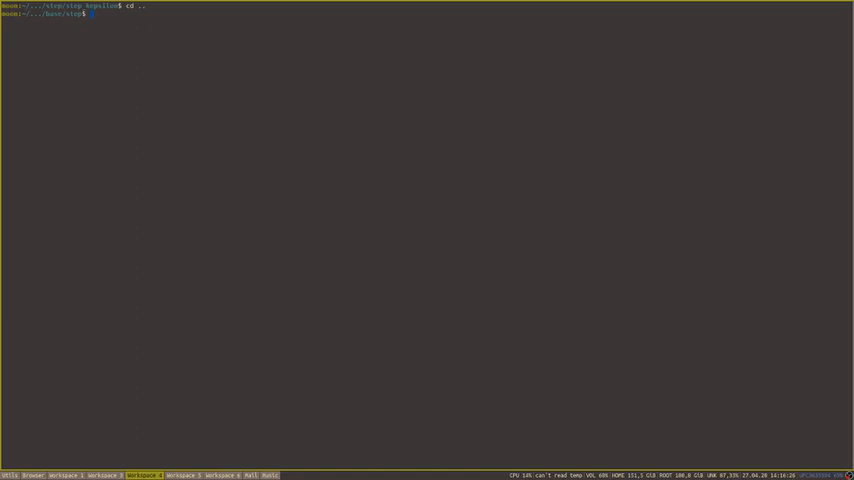
Step: Create the step_komega case folder with mkdir
text(mkdir step)
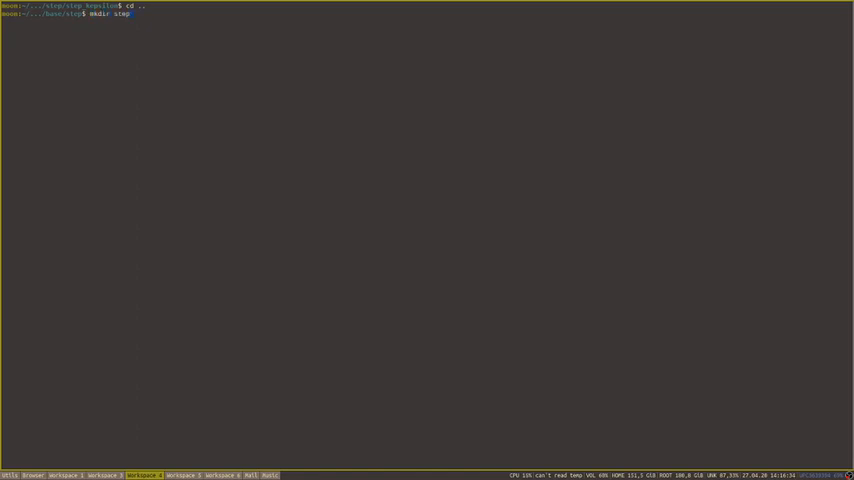
text(_komegasst)
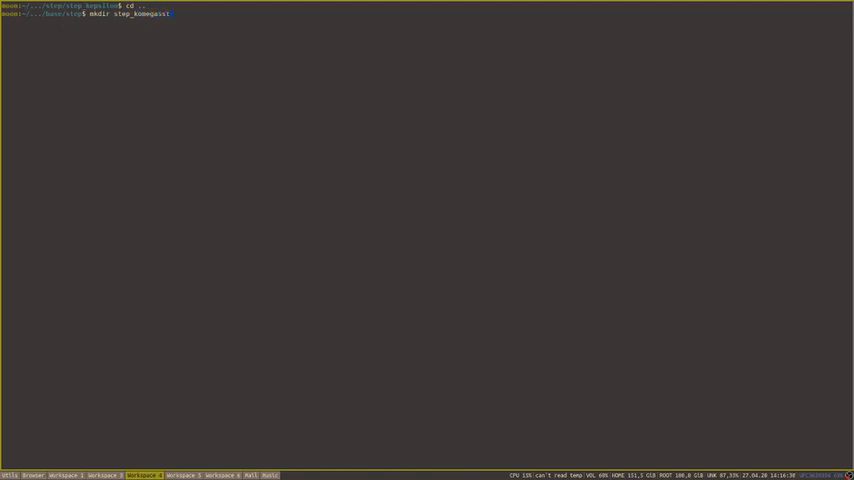
key(Return)
text(cp -r step_kepsilon/0 step_kepsilon/constant step_kepsilon/system/ step_komegasst/)
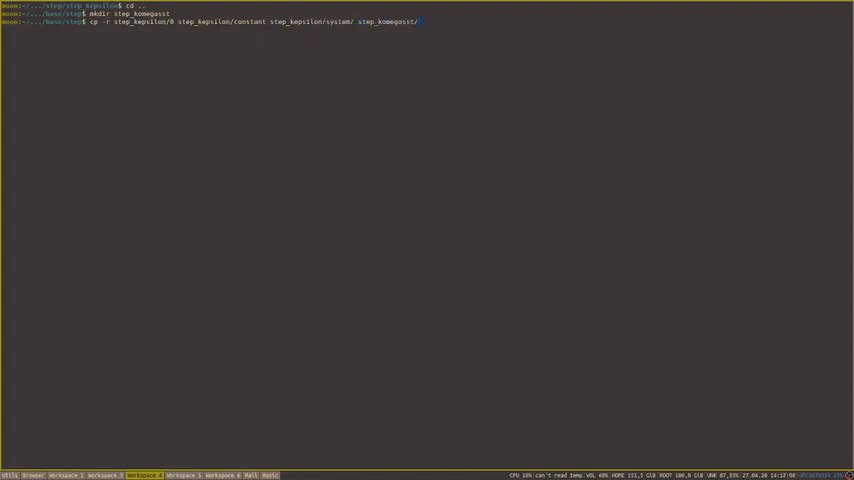
Step: Copy the k-epsilon case's 0, constant and system folders into step_komega and cd into it
key(Return)
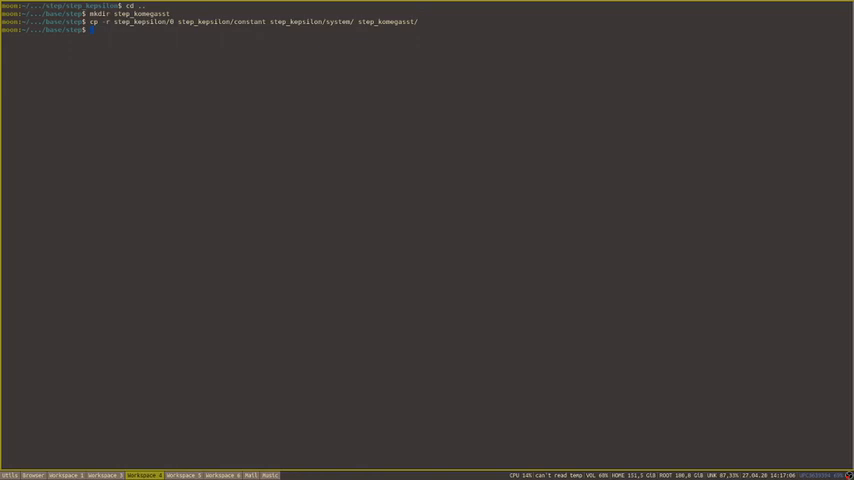
text(cd step_k)
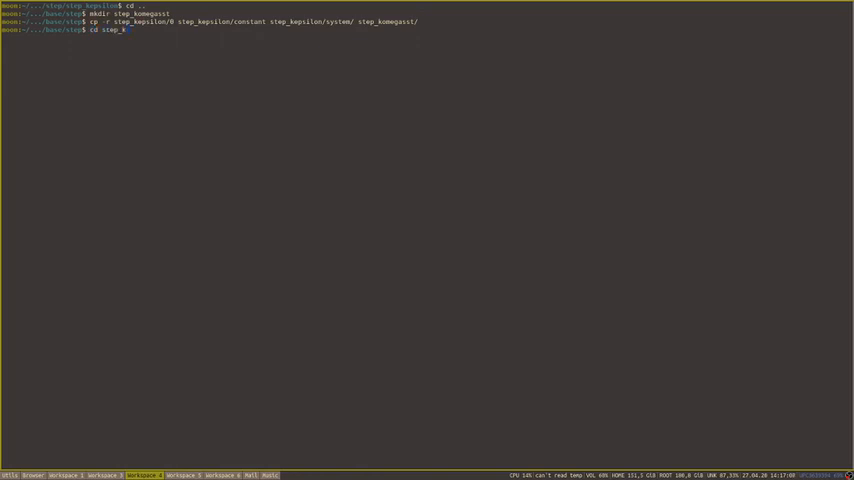
key(Return)
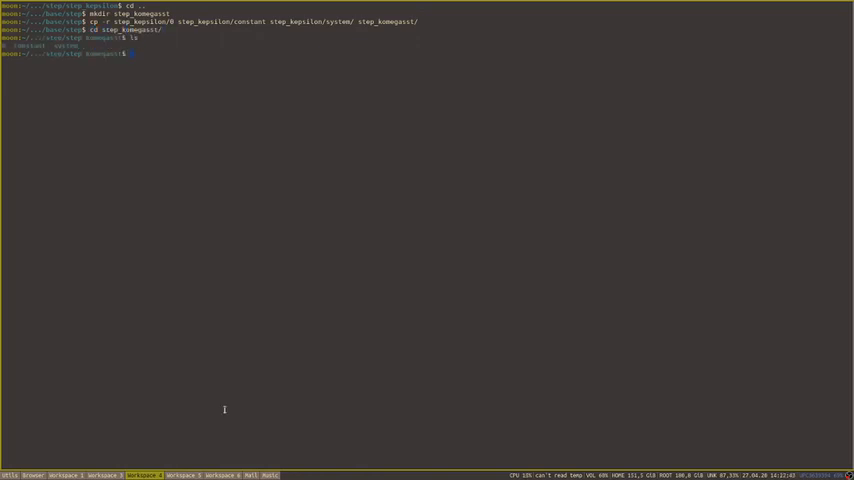
Step: List the case, edit constant/turbulenceProperties in vim and set RASModel to kOmegaSST
key(Return)
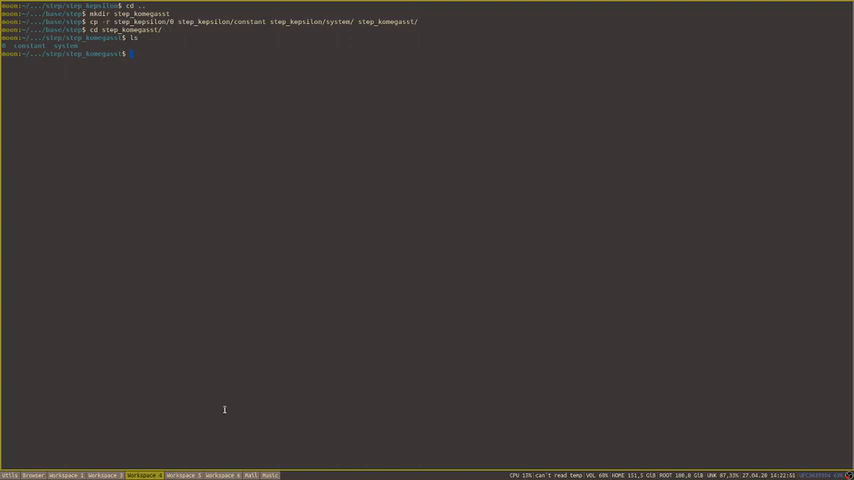
text(v constant/)
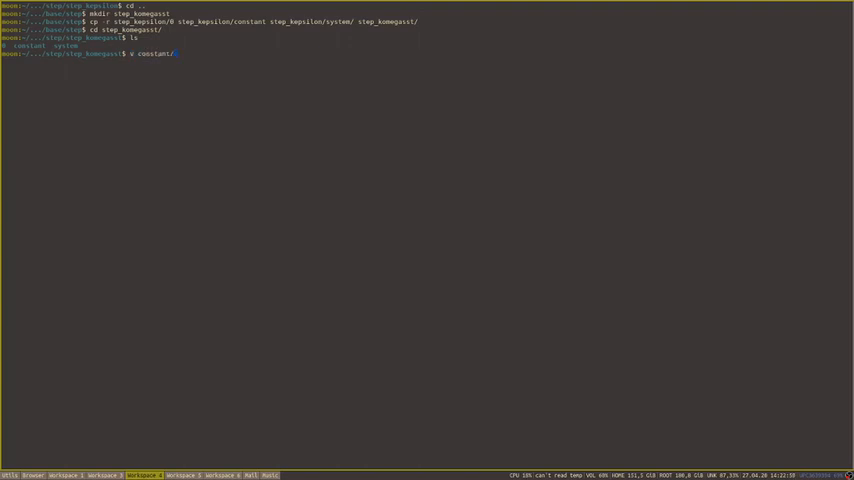
key(Return)
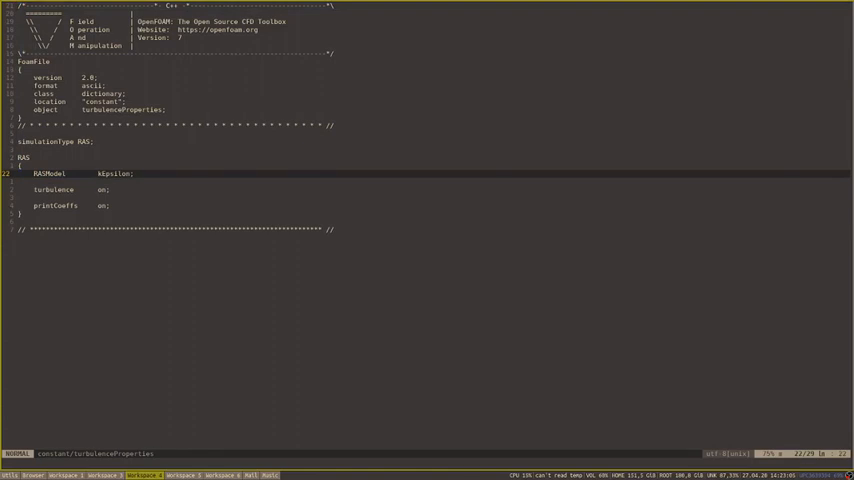
text(kOmegaSST)
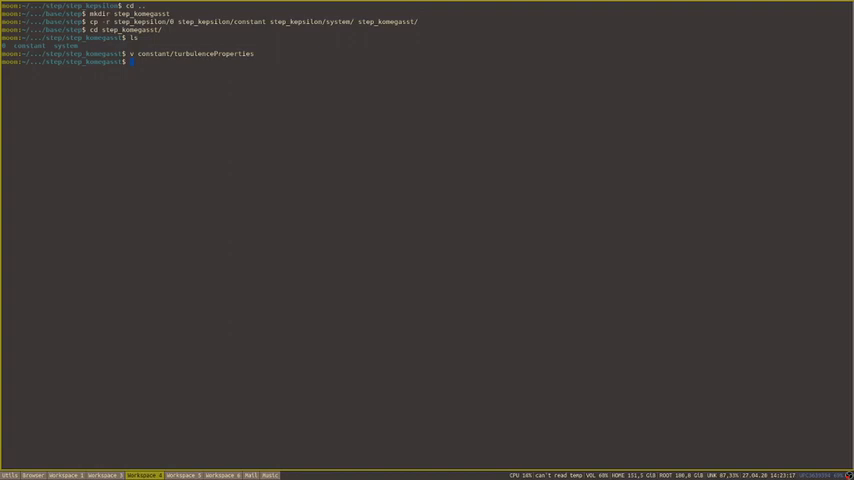
Step: Run pimpleFoam on the k-omega case and pick out the keyword from its fvSchemes fatal error
text(pimplef)
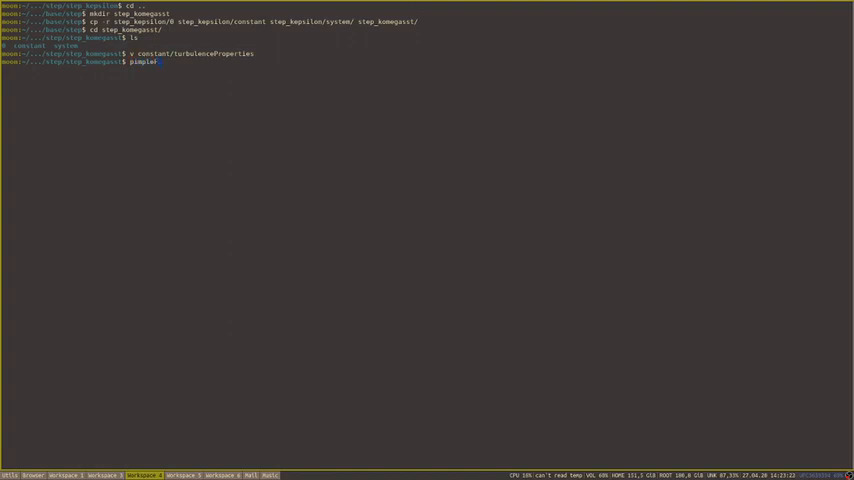
key(Return)
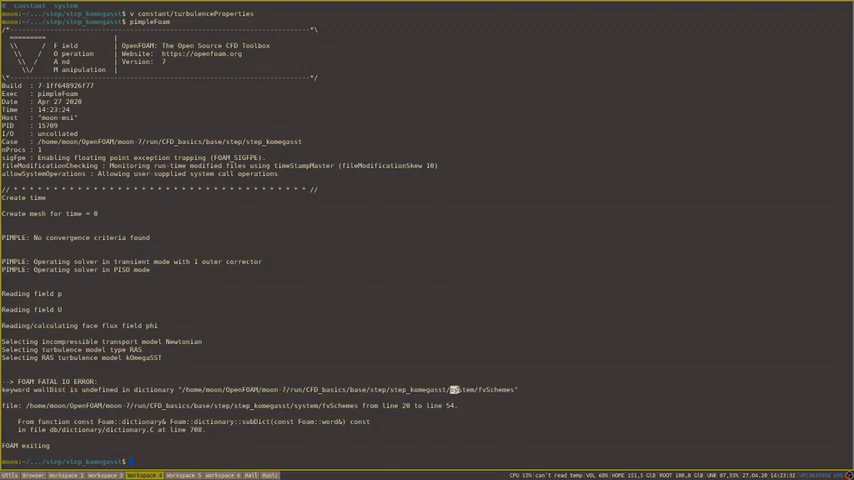
double_click(484, 388)
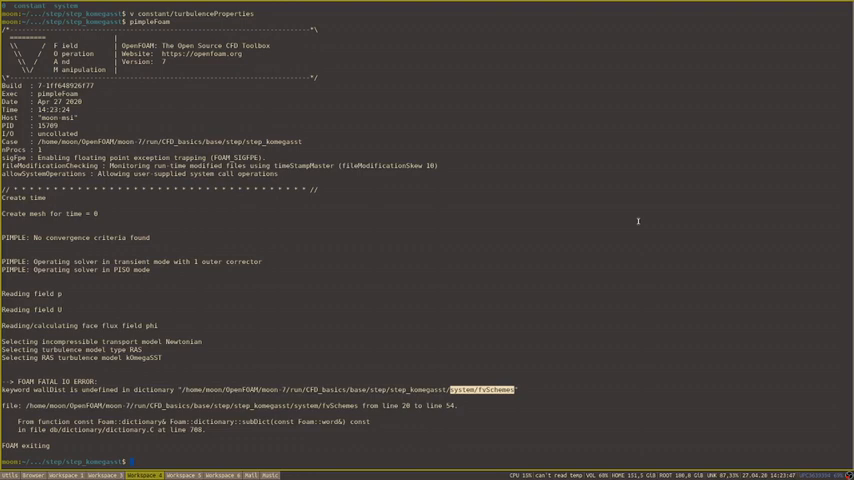
Step: Run foamInfo kOmegaSST and choose entry 2 from the matching files list
text(foamInfo kOmegaSST)
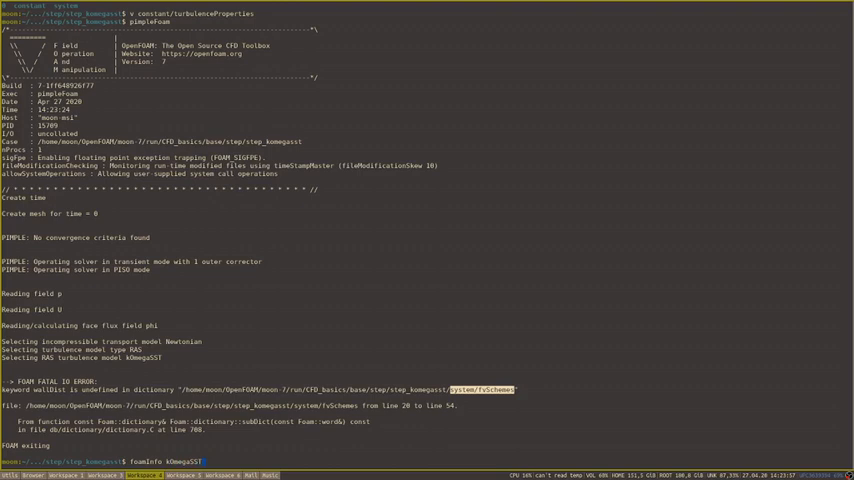
text(2)
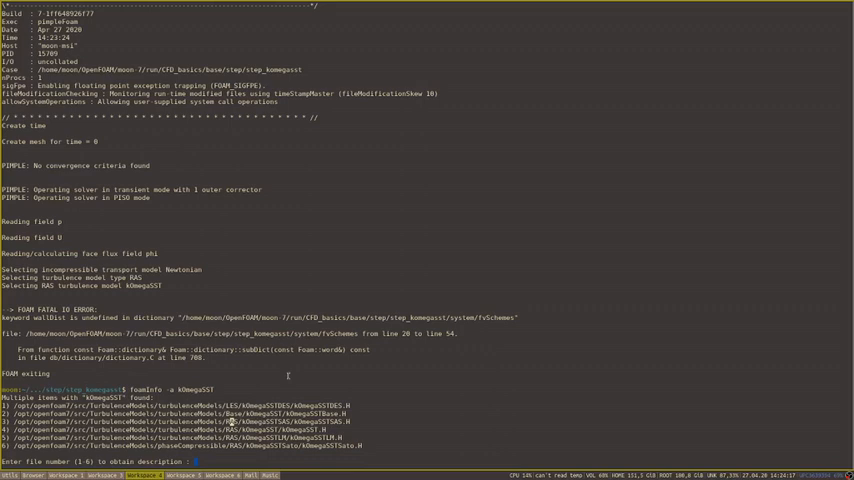
text(2)
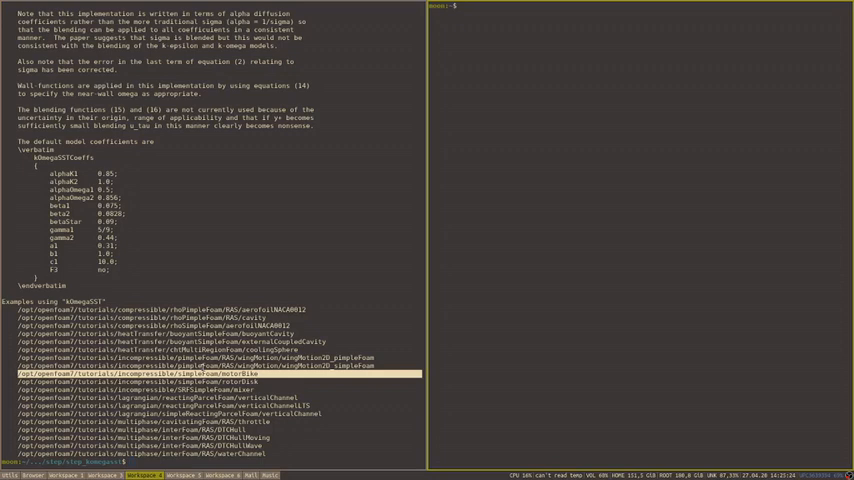
Step: Paste the copied motorBike tutorial path into the second terminal pane
right_click(264, 380)
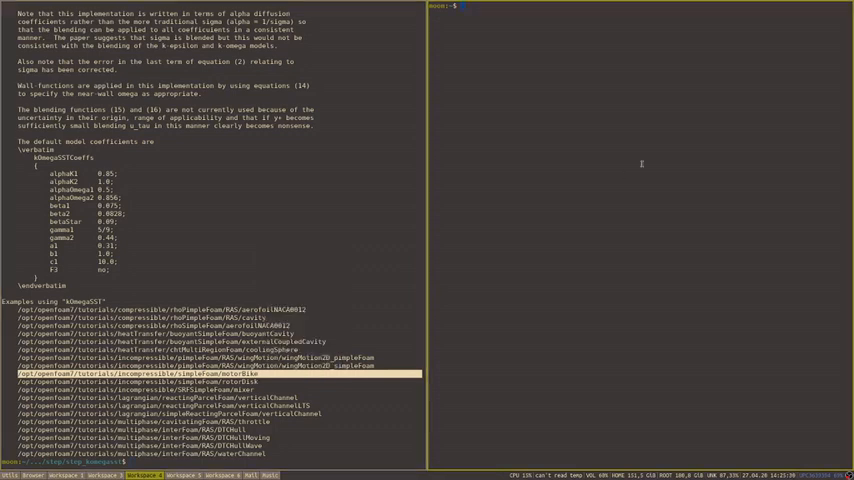
Step: cd into /opt/openfoam7/tutorials/incompressible/simpleFoam/motorBike in the right pane
text(cd /opt/openfoam7/tutorials/incompressible/simpleFoam/motorBike)
text(v fvSchemes)
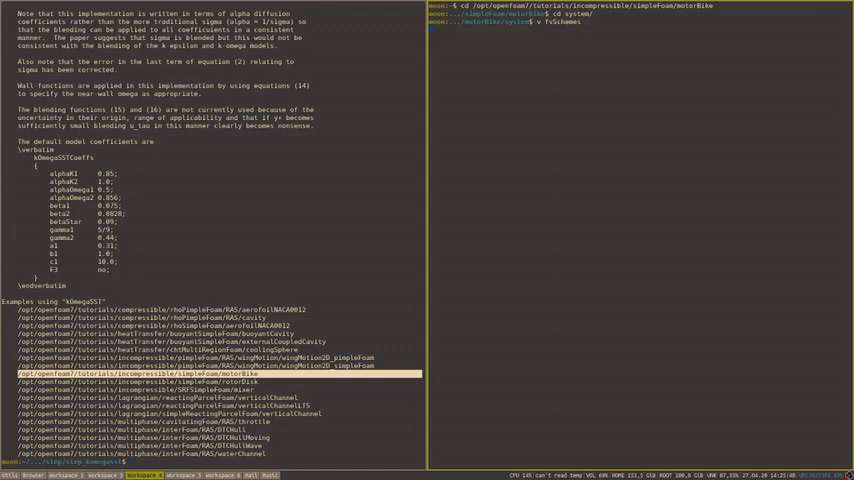
key(Return)
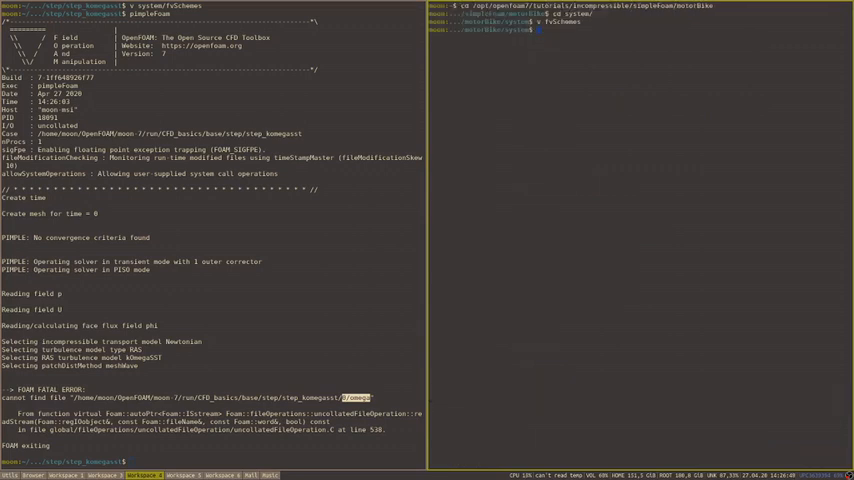
Step: Move into the motorBike tutorial's 0 folder on the right and the step case's 0 folder on the left
text(cd ../0)
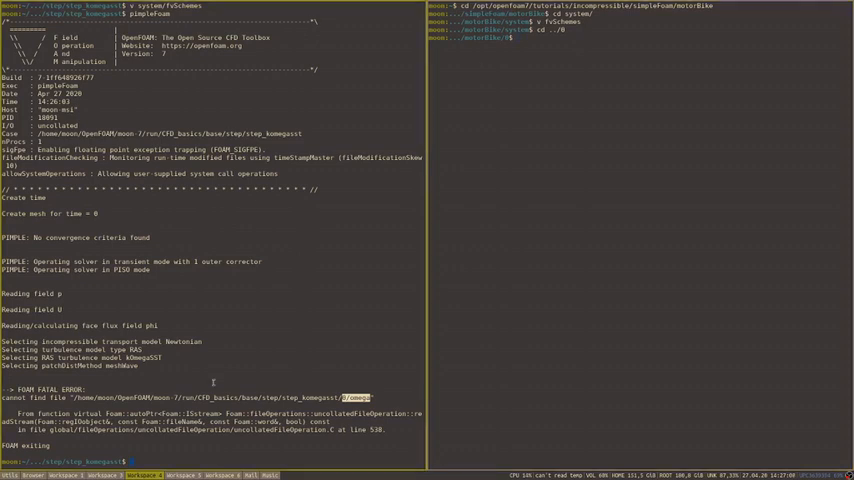
text(cd 0)
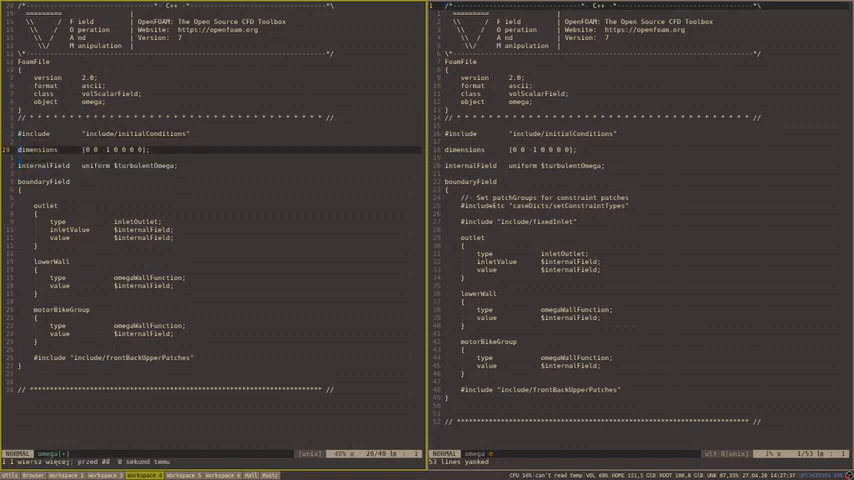
Step: Paste a duplicated patch entry renamed frontAndBack and set the inlet patch to type fixedValue in omega
scroll(down, 3)
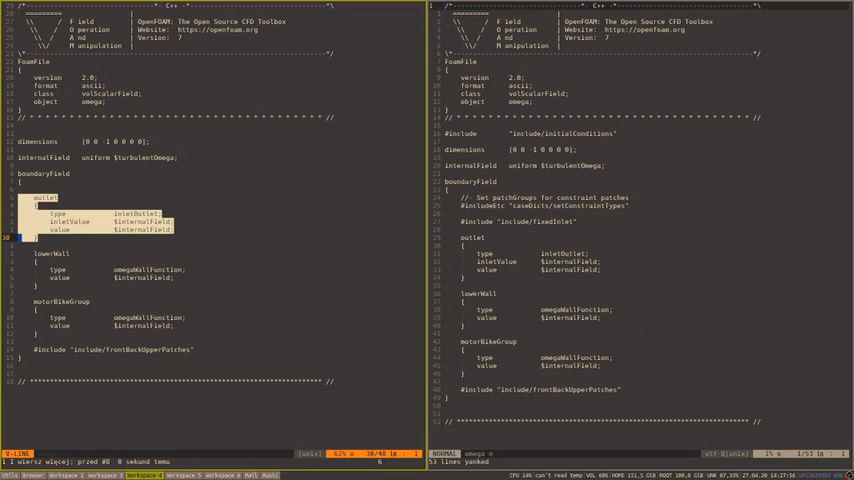
key(p)
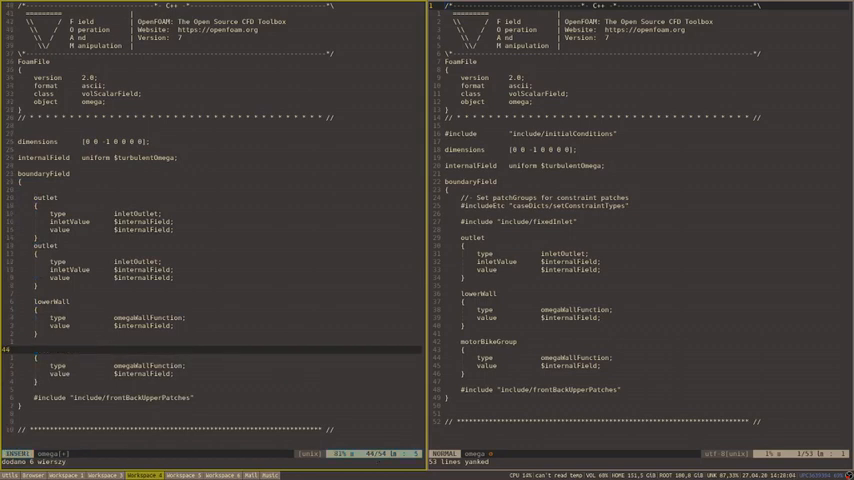
text(frontAndBack)
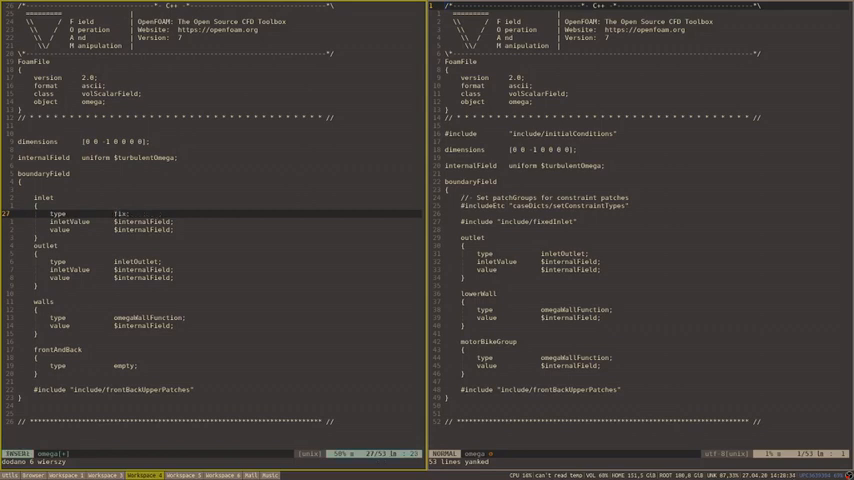
text(fixedValue;)
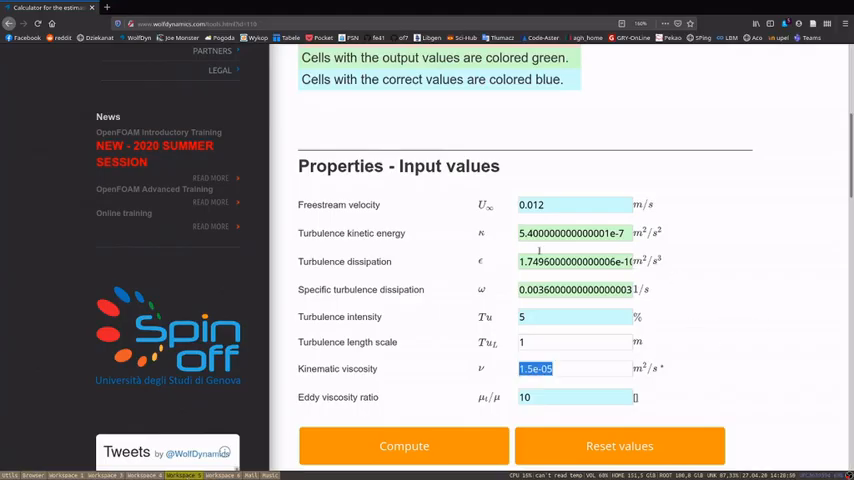
mouse_move(446, 292)
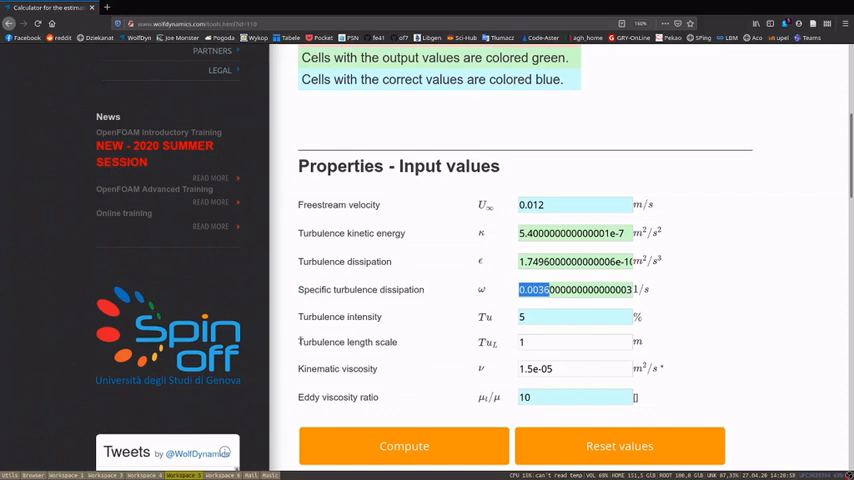
mouse_move(470, 312)
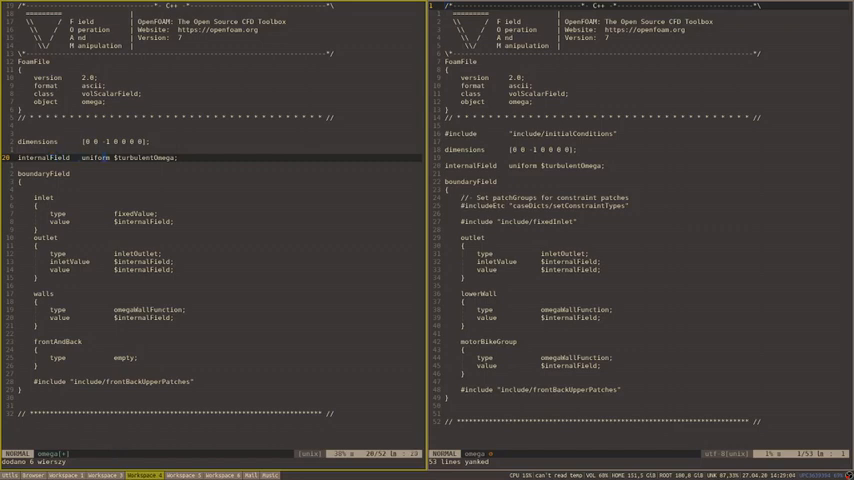
Step: Set the omega internalField to uniform $turbulentOmega and save the file
key(i)
text(0.0036)
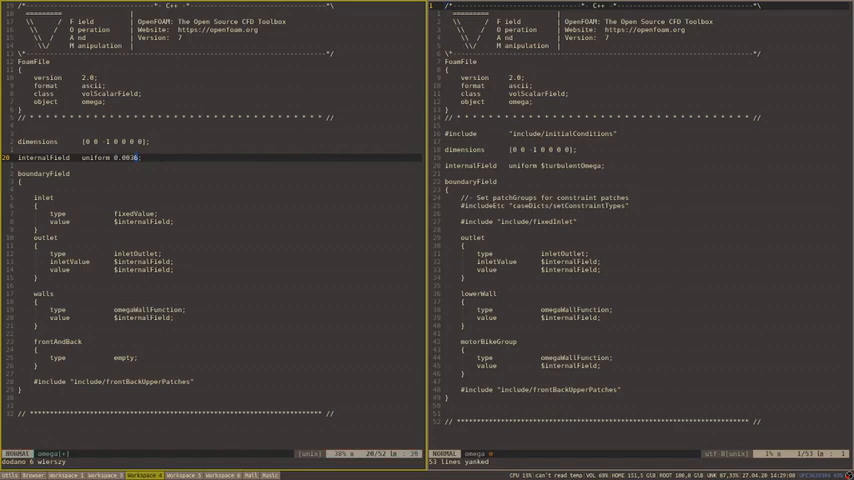
text($turbulentOmega)
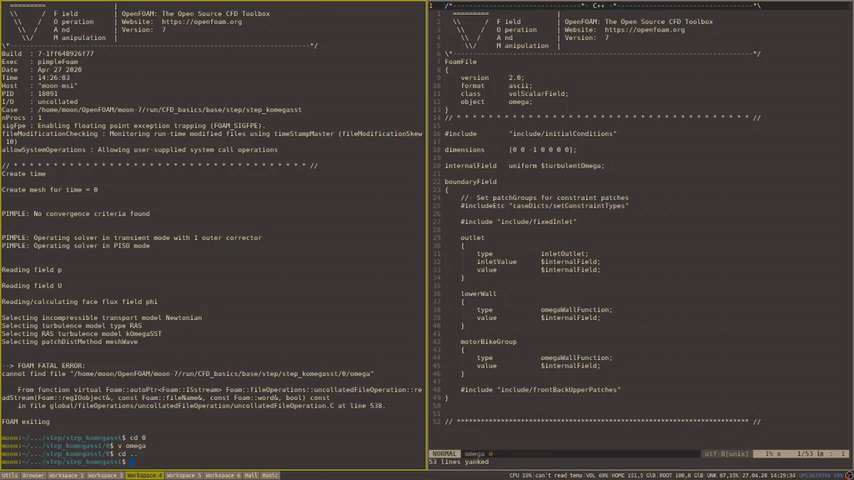
Step: Run pimpleFoam on the step case and hit a FOAM FATAL ERROR
text(pimpleFoam)
text(v system/fvSchemes)
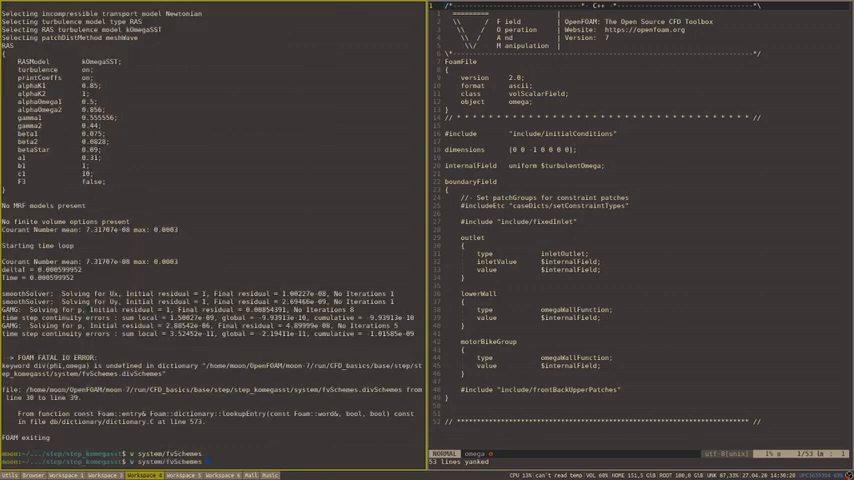
Step: Extend the k|epsilon solver entry in system/fvSolution to k|epsilon|omega and save
text(fvSol)
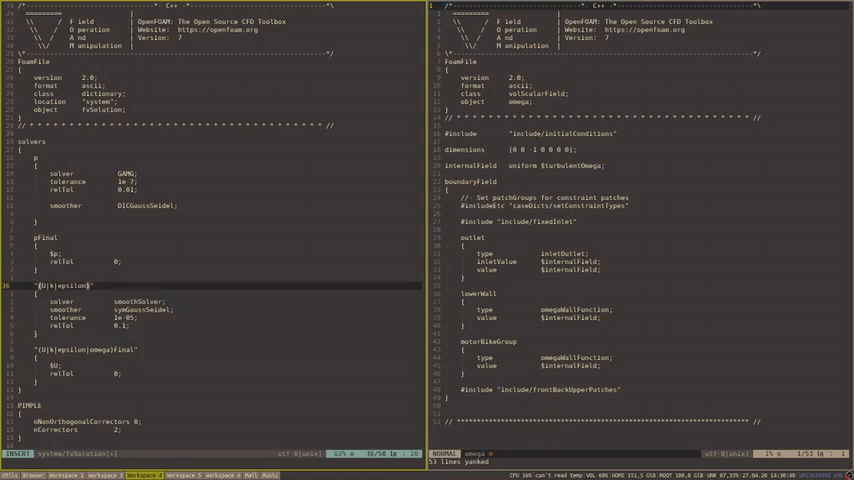
text(|omega)
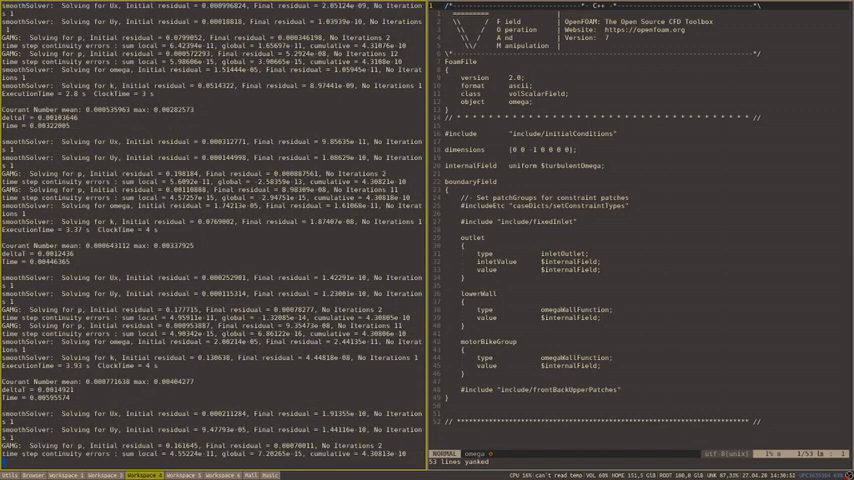
Step: Stop the serial run, decompose onto 4 processors and run mpirun -np 4 pimpleFoam -parallel to completion
scroll(down, 3)
text(decomposePar)
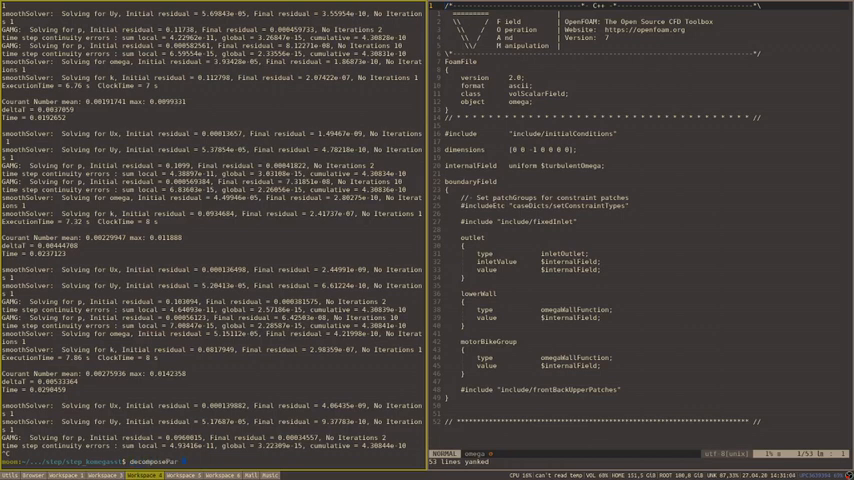
key(Return)
text(mpirun -np 4 pimpleFoam -paral)
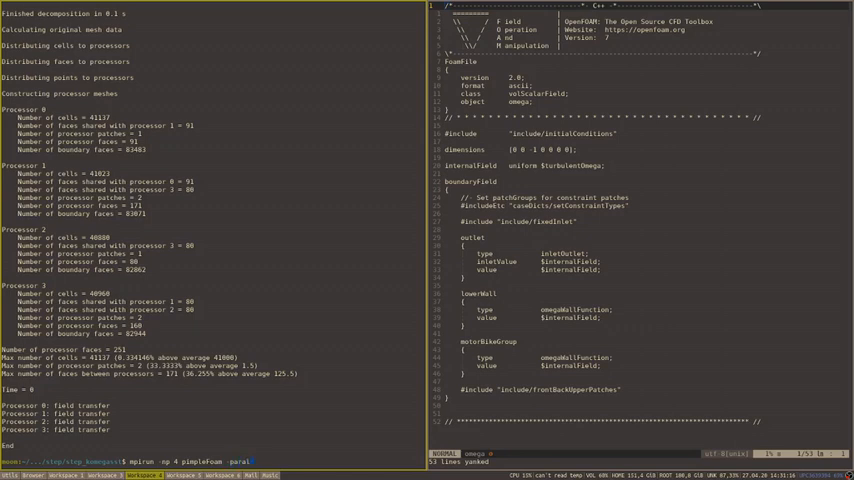
key(Return)
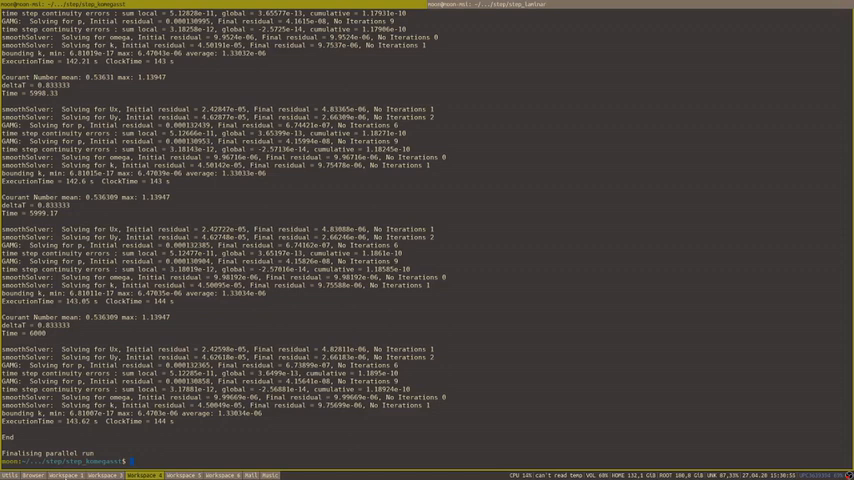
text(par)
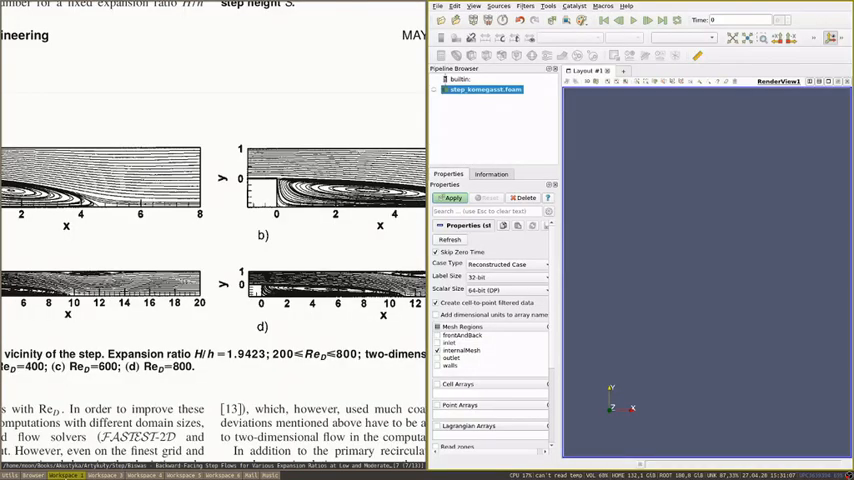
Step: Load the step case's .foam file into ParaView and apply it to the view
scroll(down, 3)
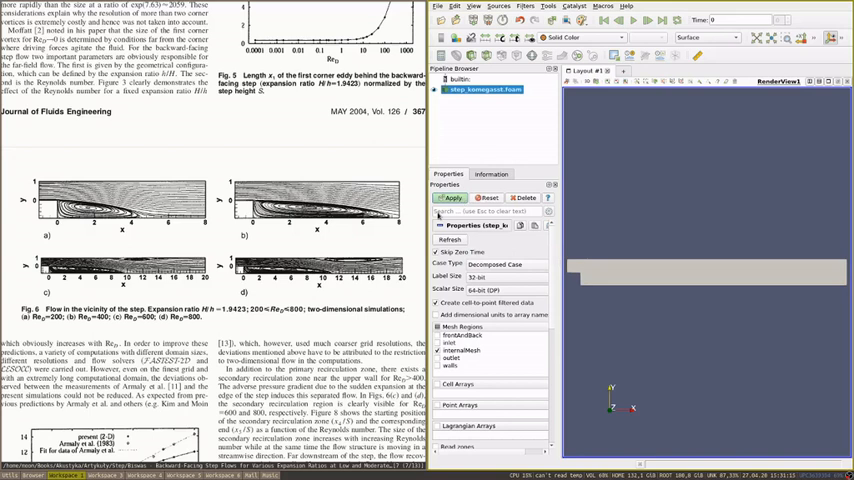
click(450, 196)
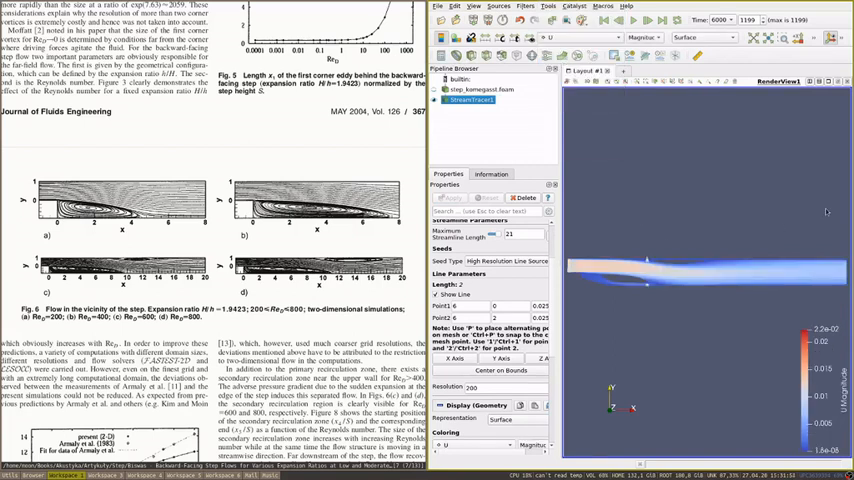
mouse_move(690, 322)
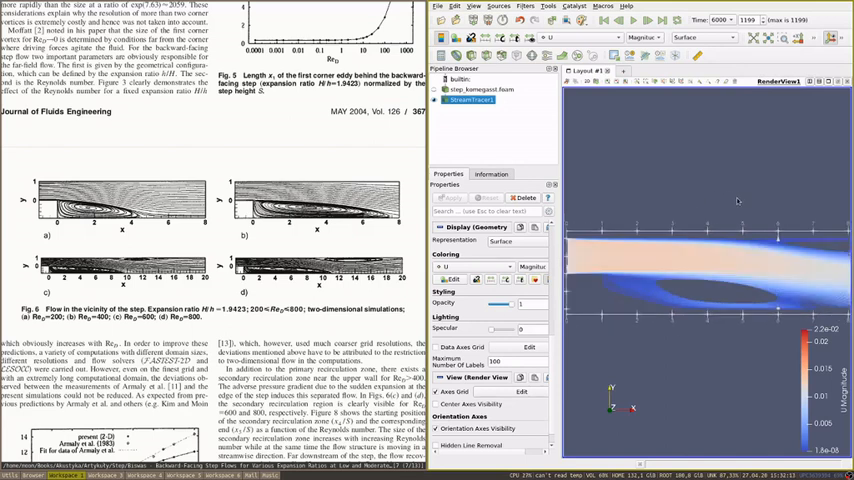
mouse_move(608, 312)
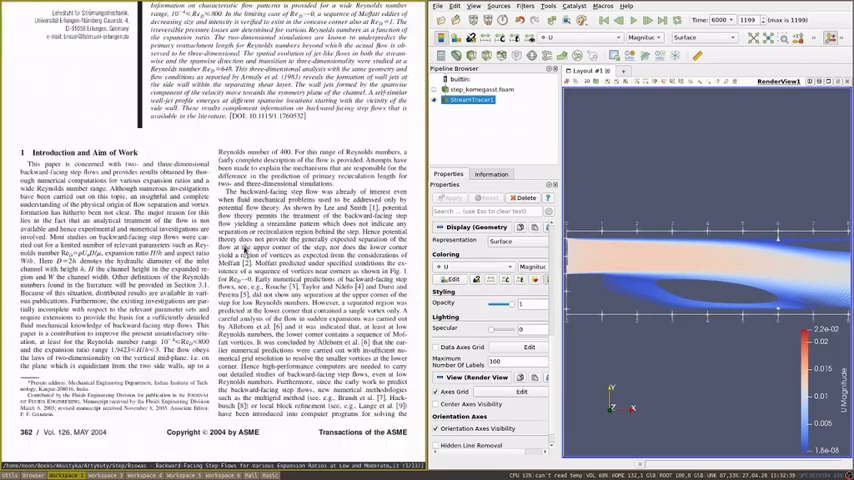
Step: Scroll the article PDF to its Fig. 6 step-flow figure beside the streamline view
scroll(down, 3)
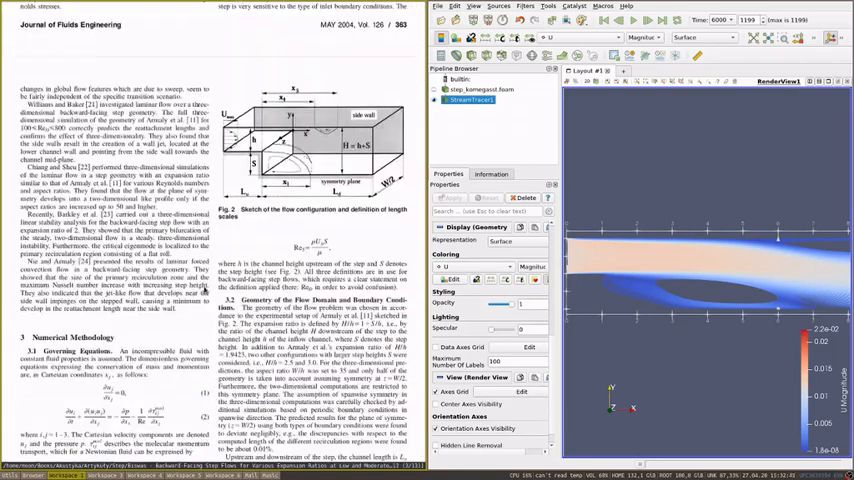
scroll(down, 3)
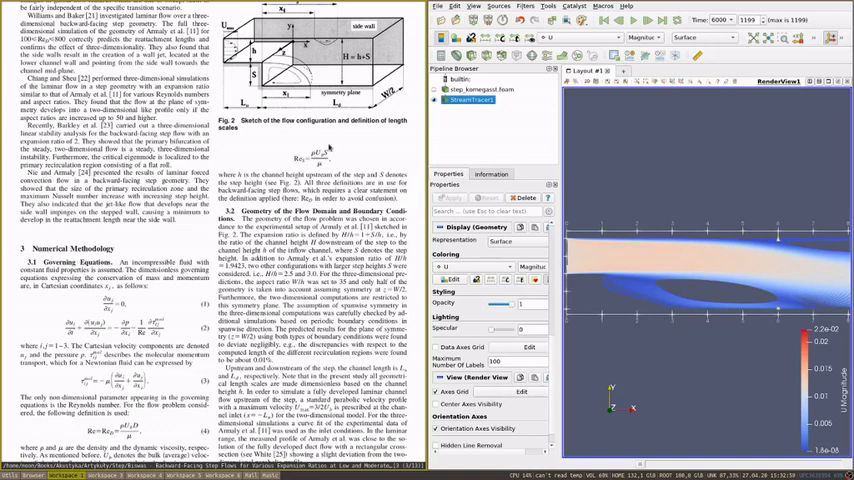
scroll(down, 3)
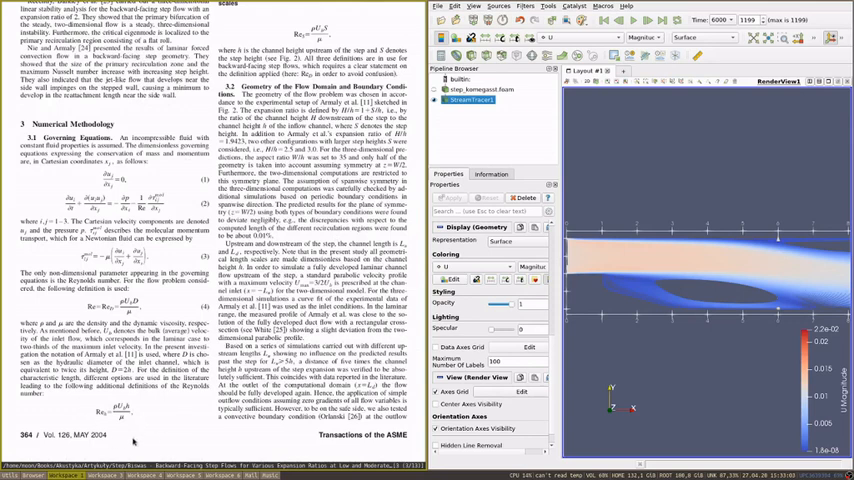
mouse_move(268, 352)
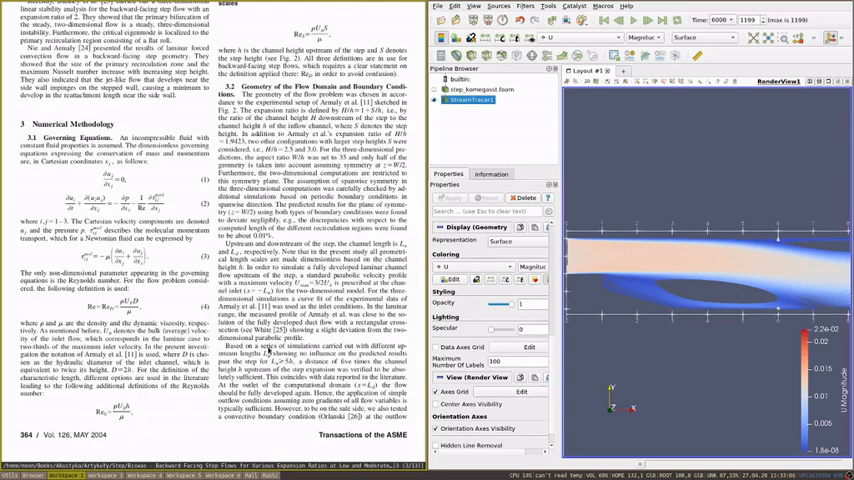
scroll(down, 3)
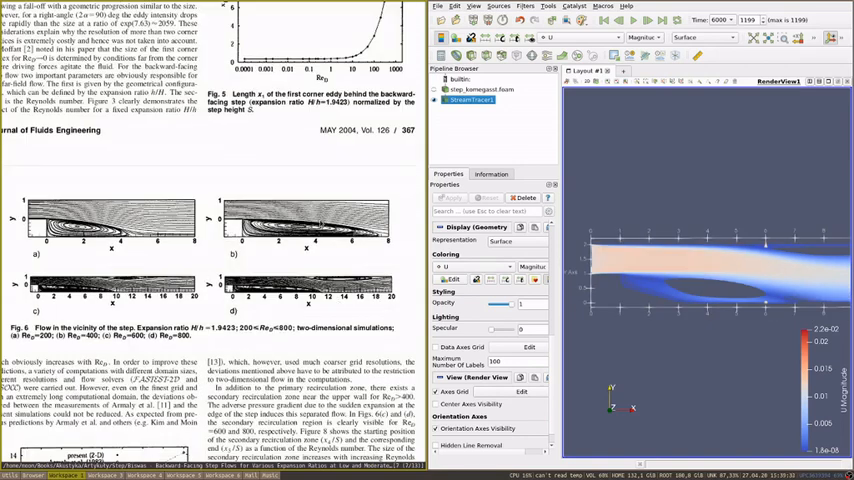
mouse_move(316, 192)
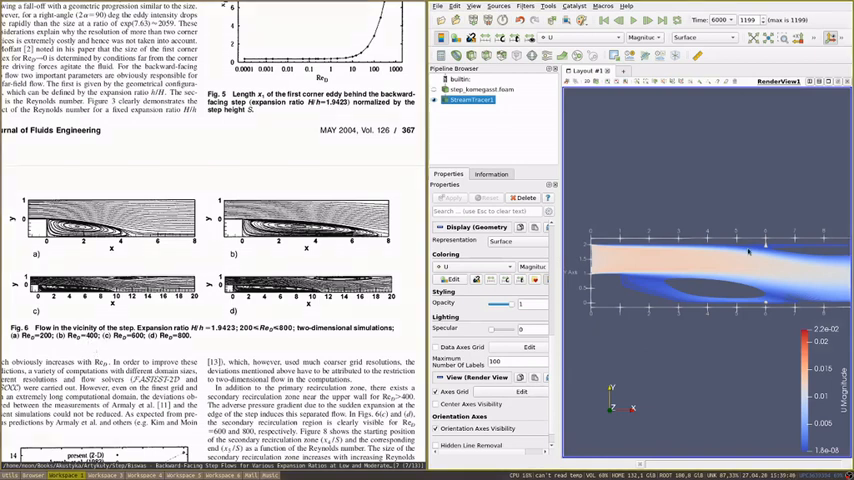
mouse_move(716, 290)
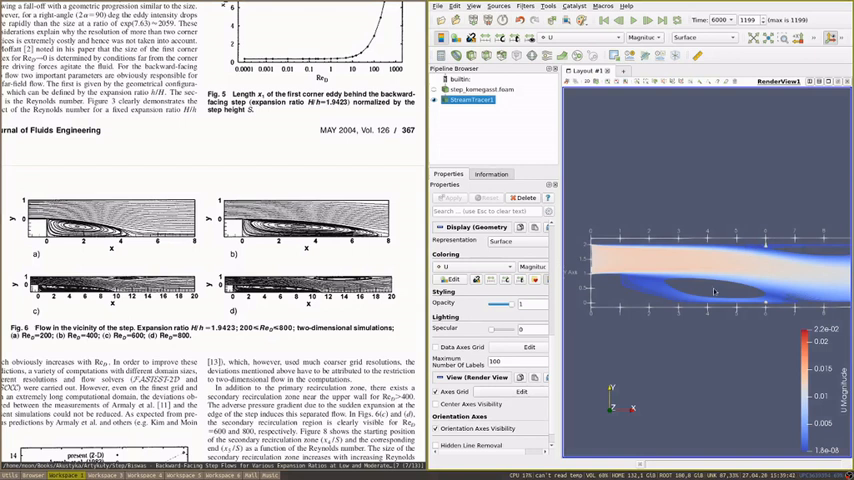